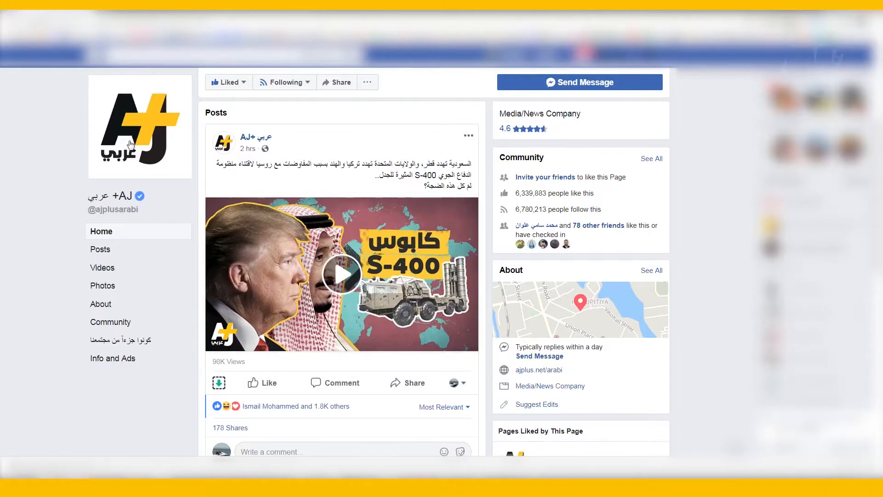
mouse_move(285, 258)
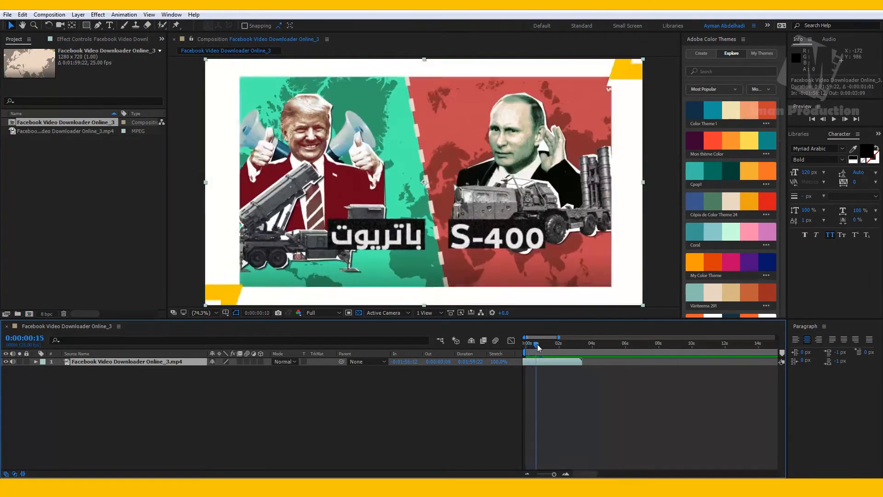
- Move the playhead to 0:00:01:14 where the AJ+ logo appears
left_click(526, 343)
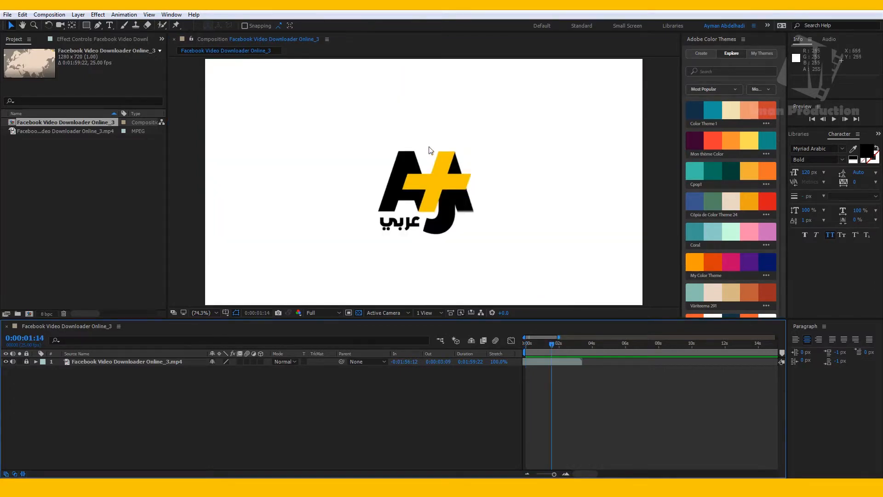
mouse_move(410, 176)
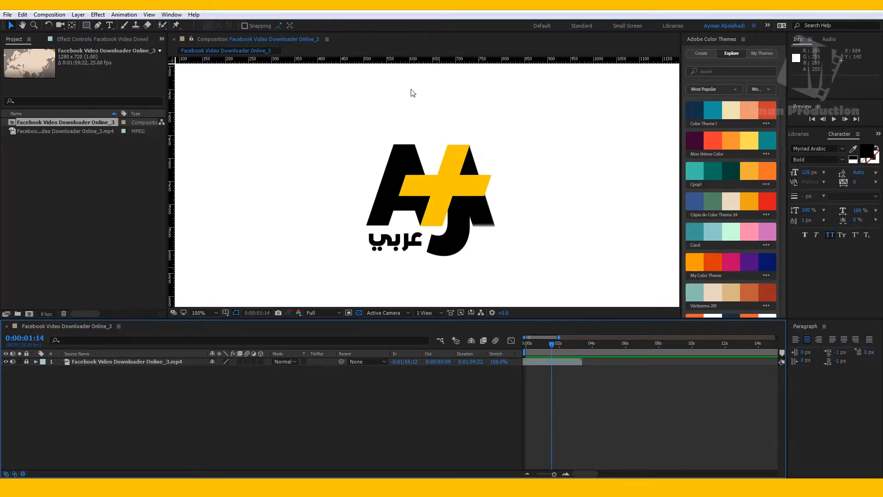
mouse_move(425, 124)
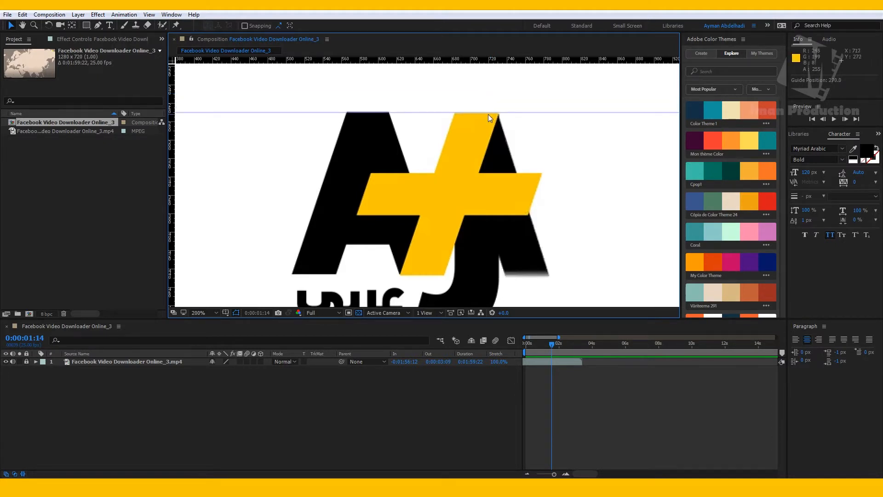
- Place guides on the logo's top edge, the yellow bar's lower edge and the stem's side
left_click(199, 313)
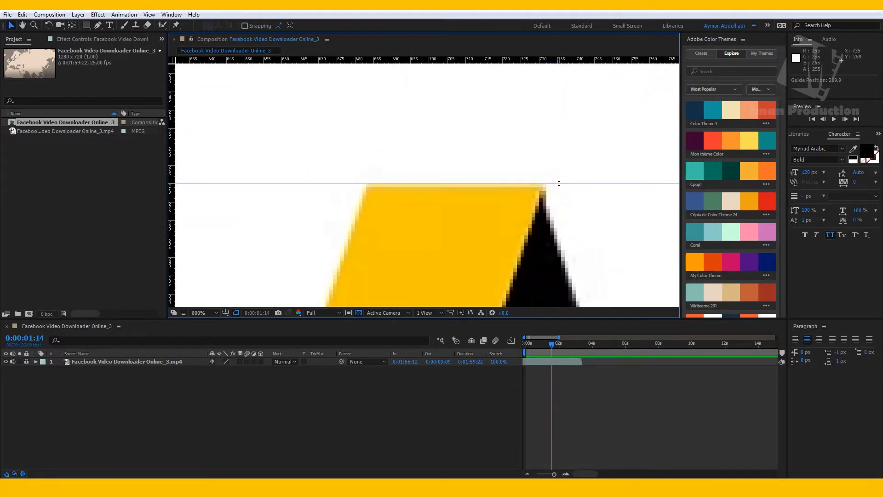
left_click(199, 313)
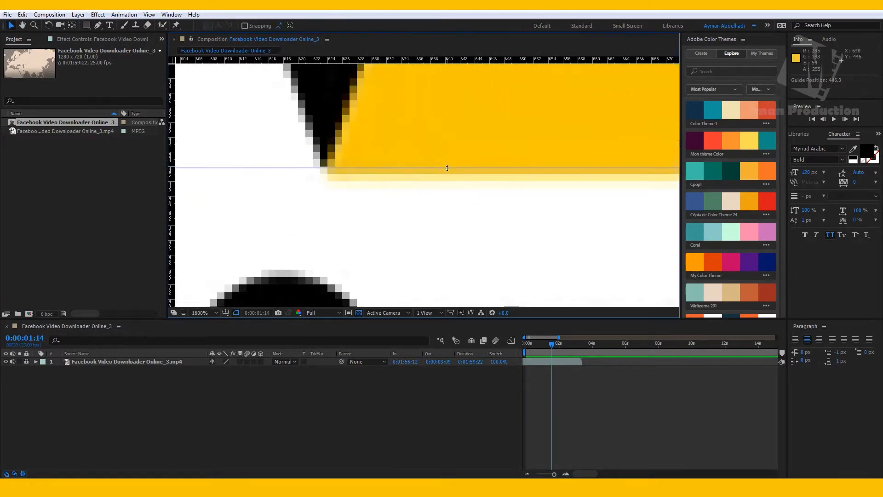
left_click(200, 313)
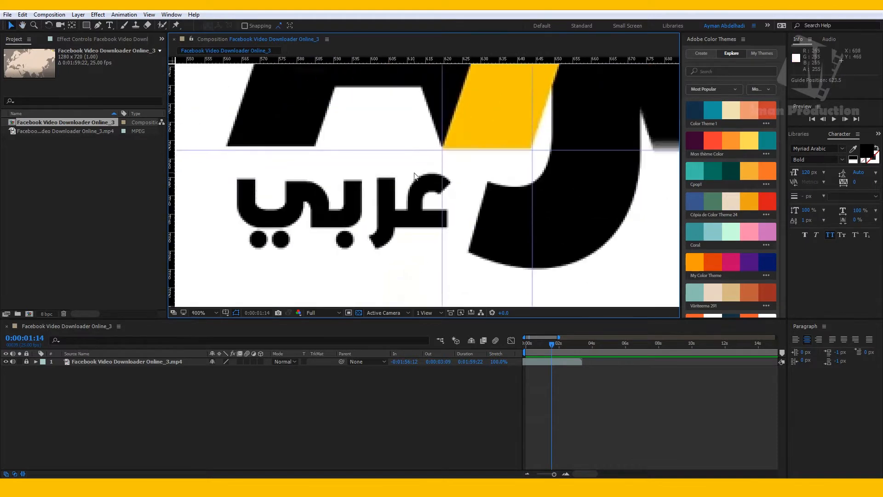
left_click(199, 313)
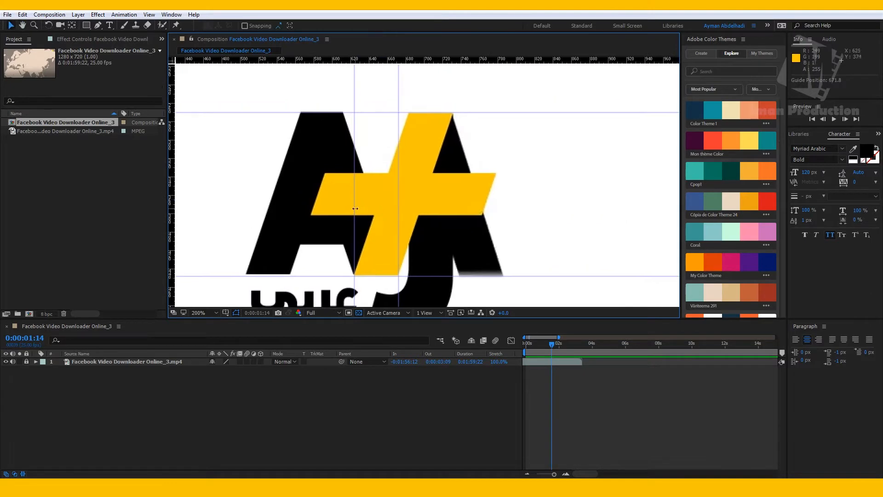
- Enable Snap to Guides and Lock Guides, then draw a yellow rectangle between the vertical guides
left_click(149, 13)
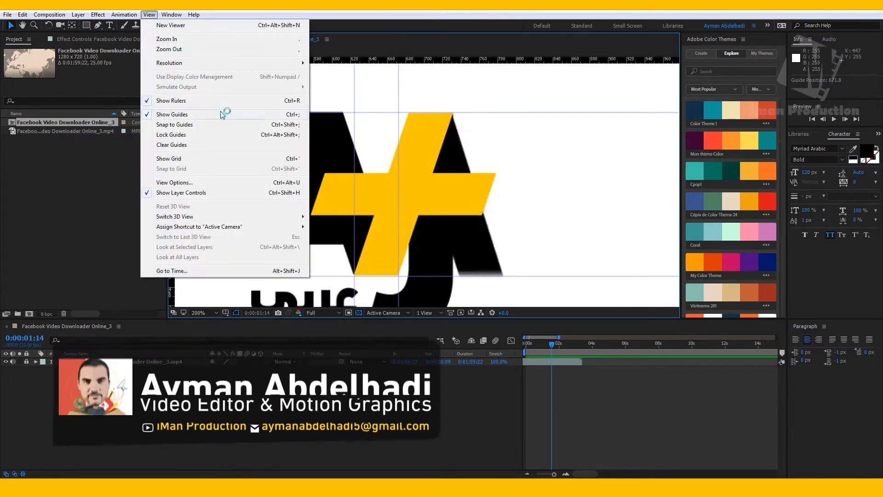
left_click(171, 101)
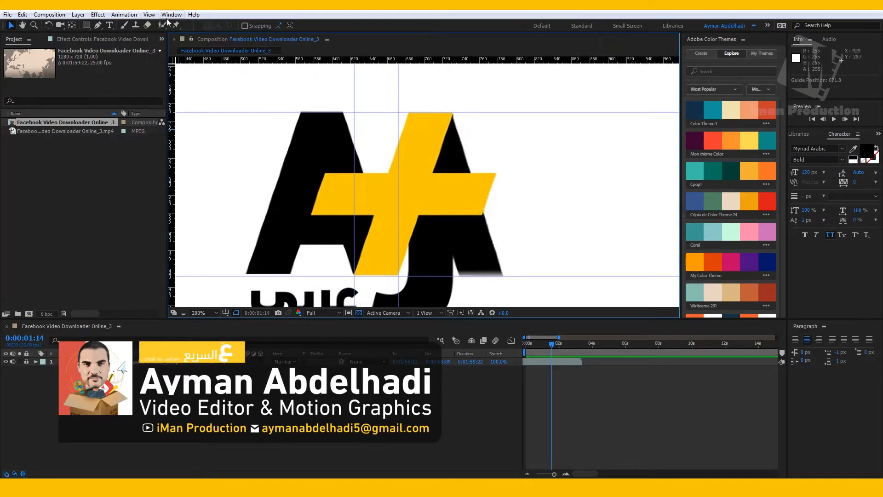
left_click(149, 14)
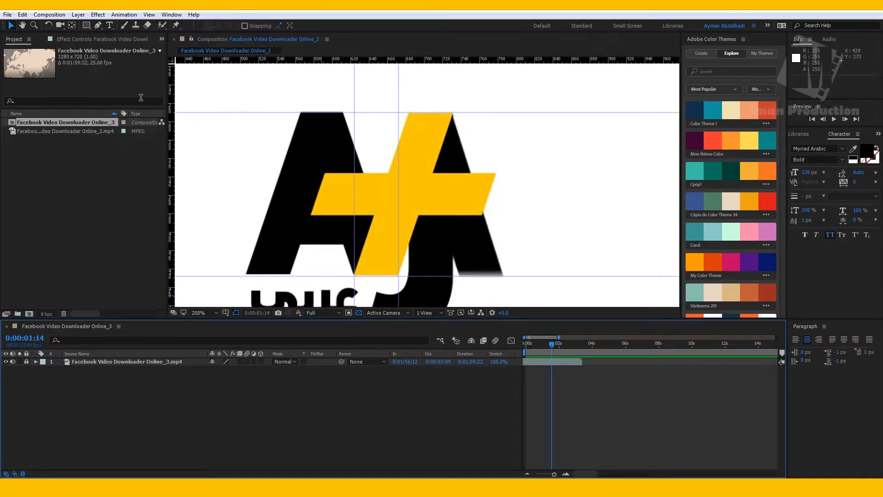
left_click(86, 25)
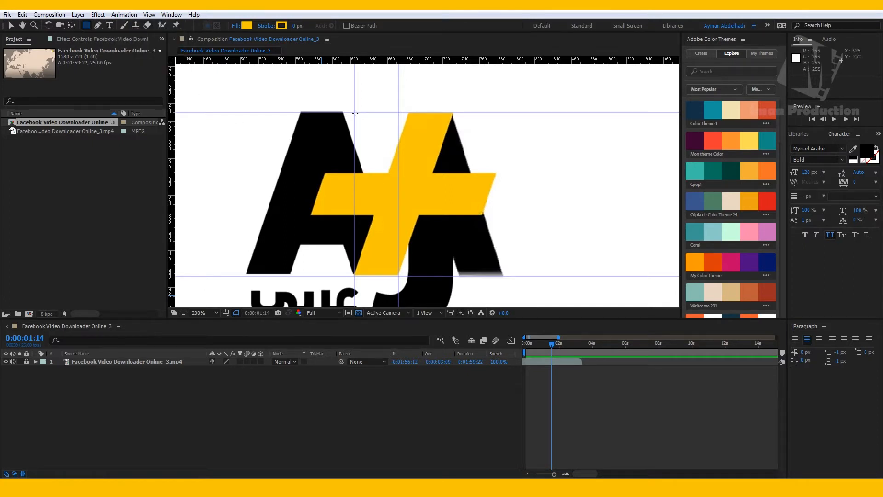
mouse_move(355, 112)
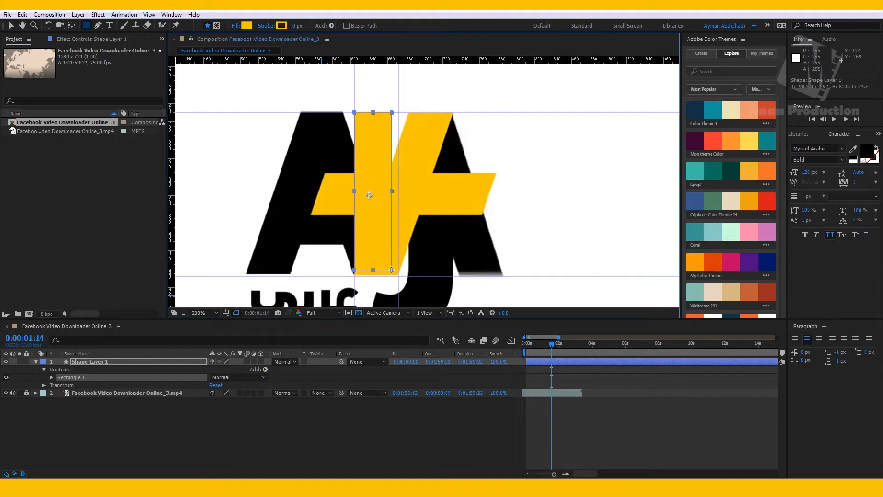
left_click(149, 14)
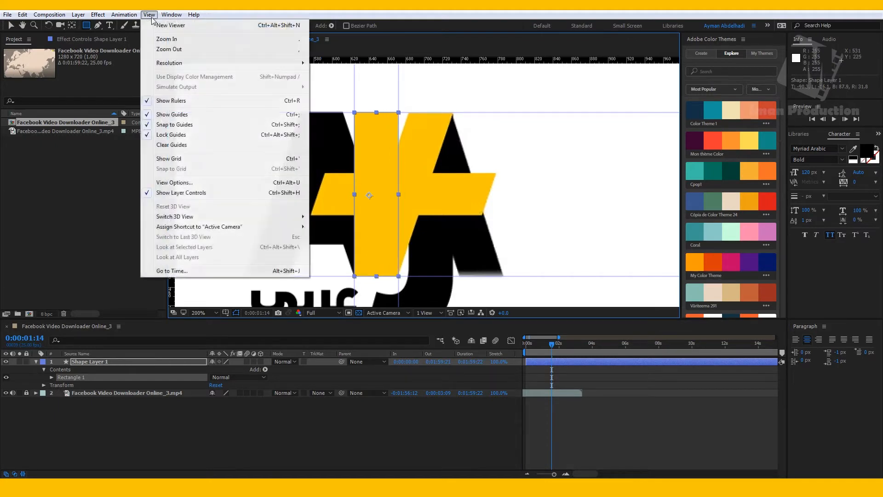
mouse_move(418, 12)
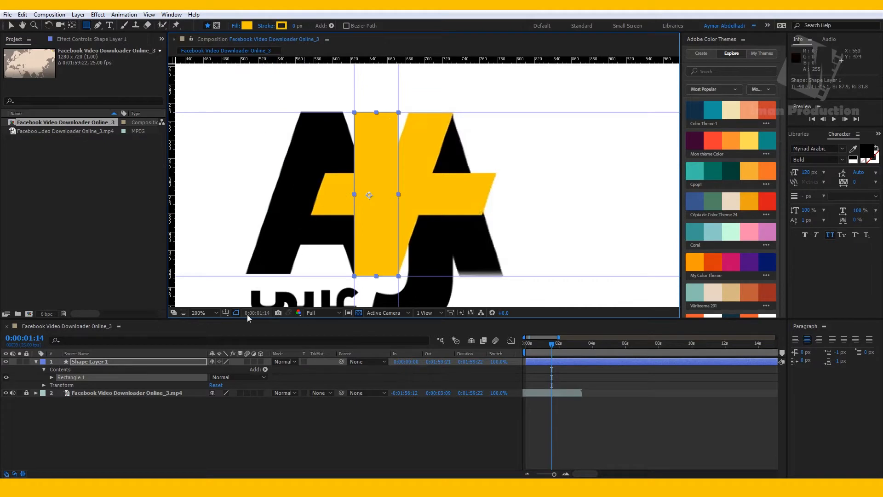
- Change the stem rectangle's fill colour to pink
left_click(246, 26)
type("E40A66")
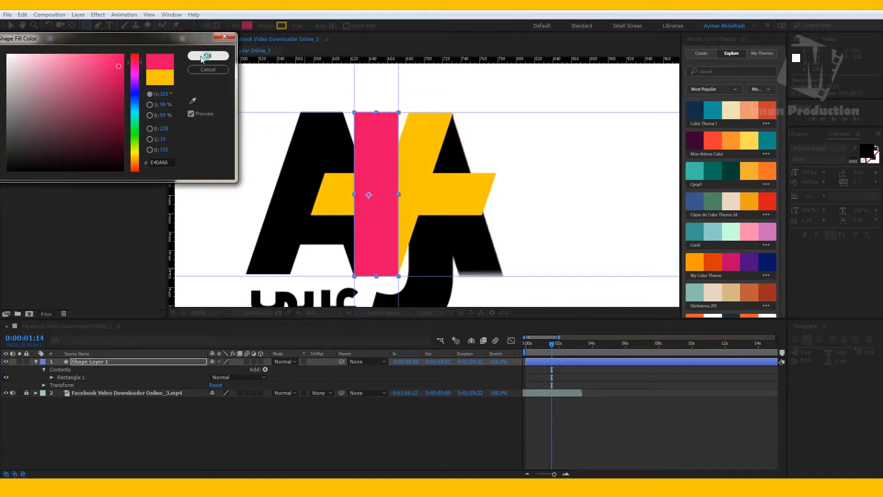
left_click(208, 56)
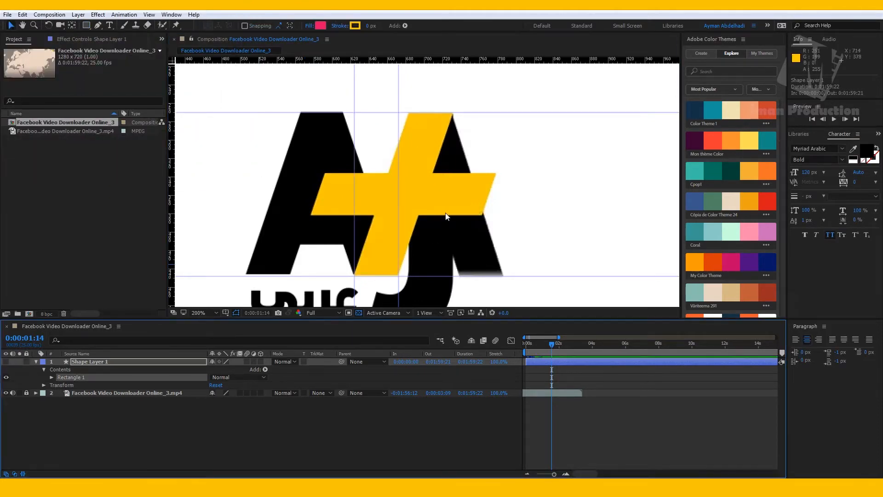
mouse_move(436, 158)
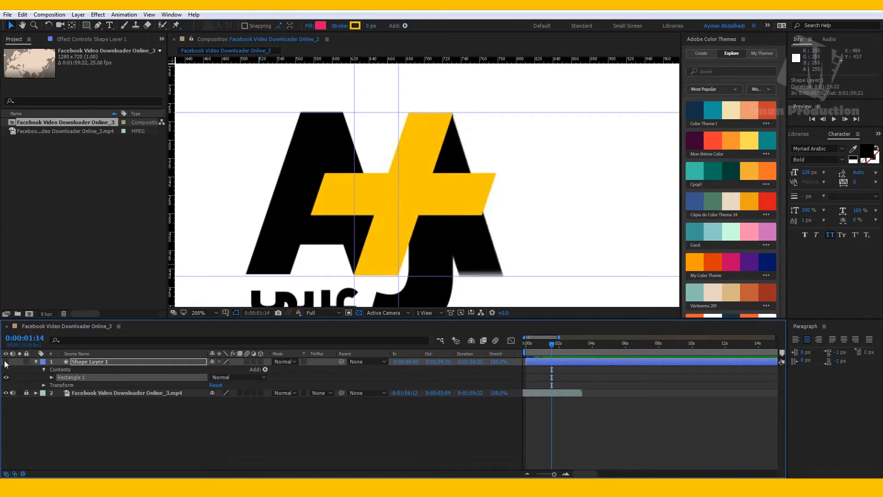
left_click(72, 378)
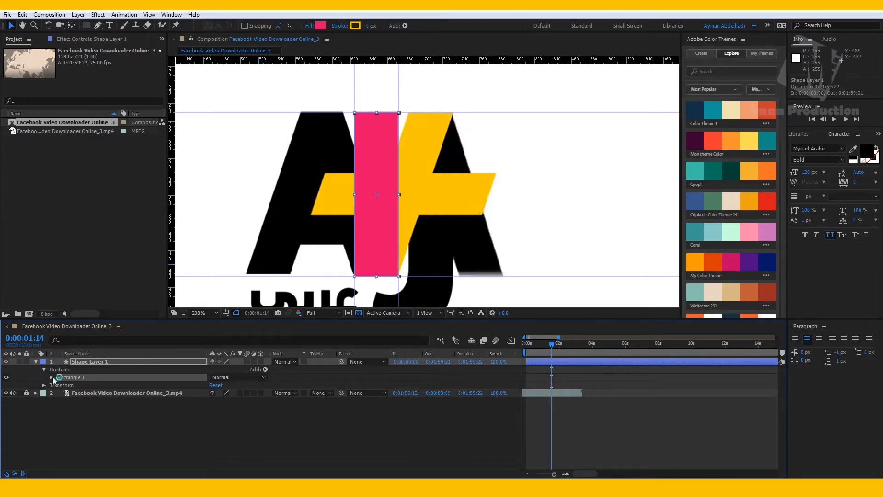
left_click(45, 361)
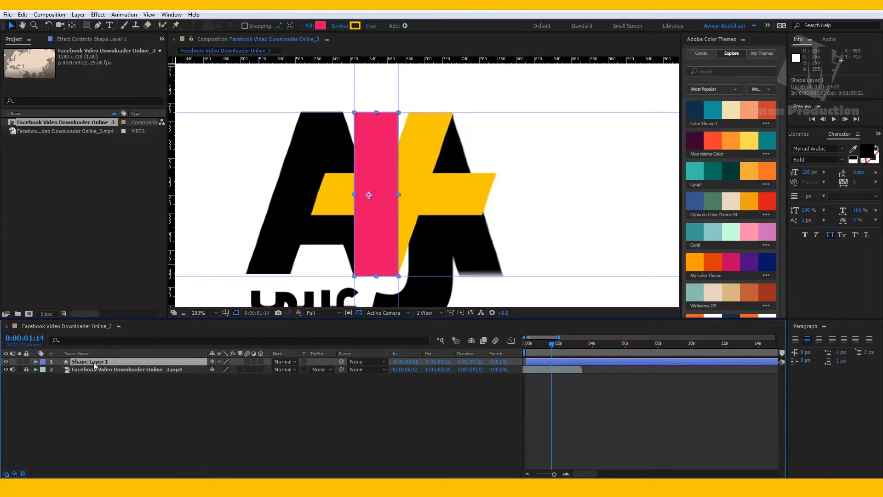
- Set the rectangle's Transform skew to 19 so it slants like the plus stroke
left_click(36, 361)
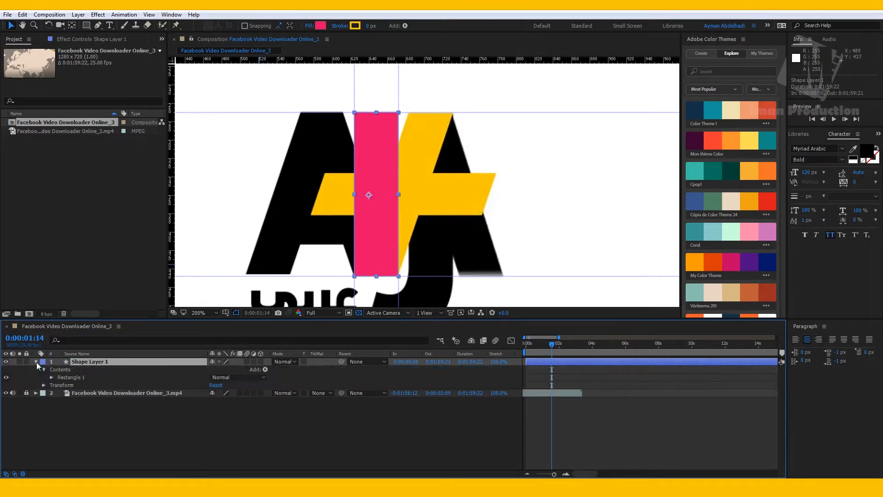
left_click(52, 377)
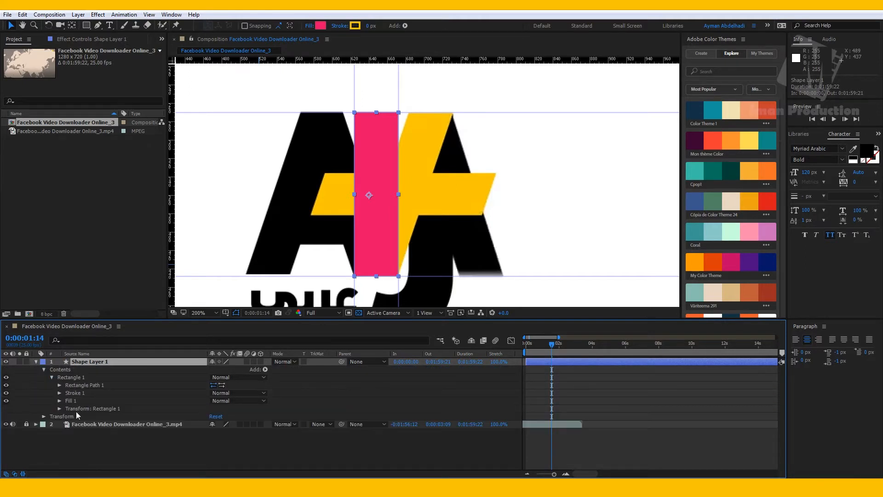
left_click(60, 408)
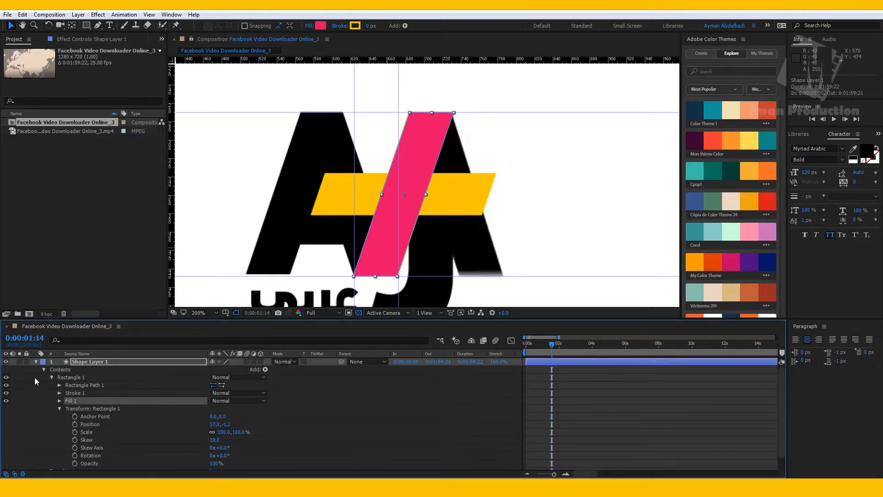
left_click(36, 361)
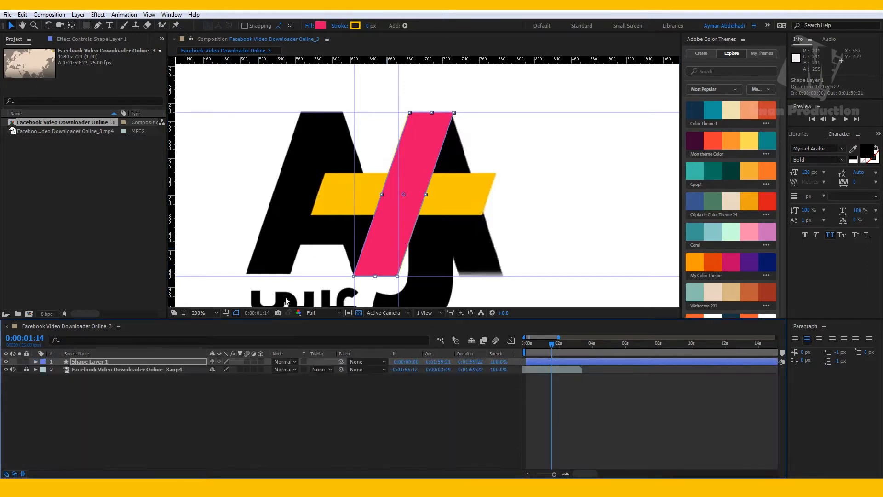
mouse_move(318, 200)
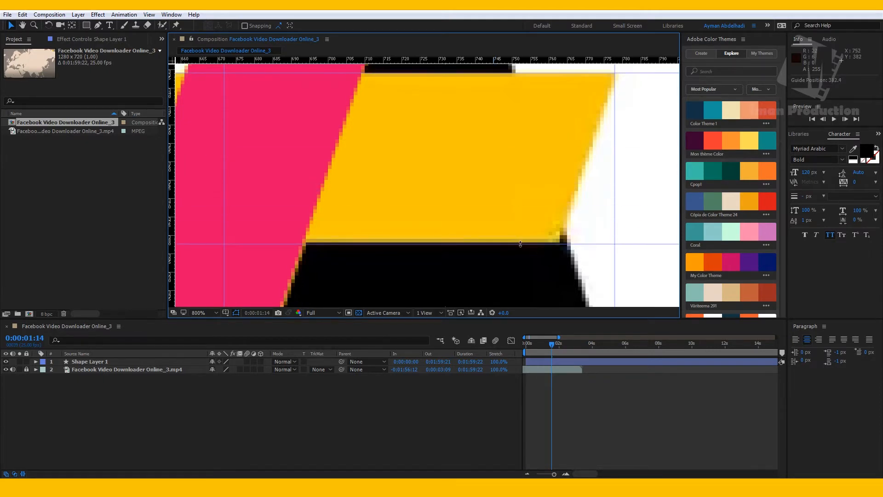
- Guide the crossbar's lower edge and draw a second pink rectangle over the crossbar
left_click(198, 313)
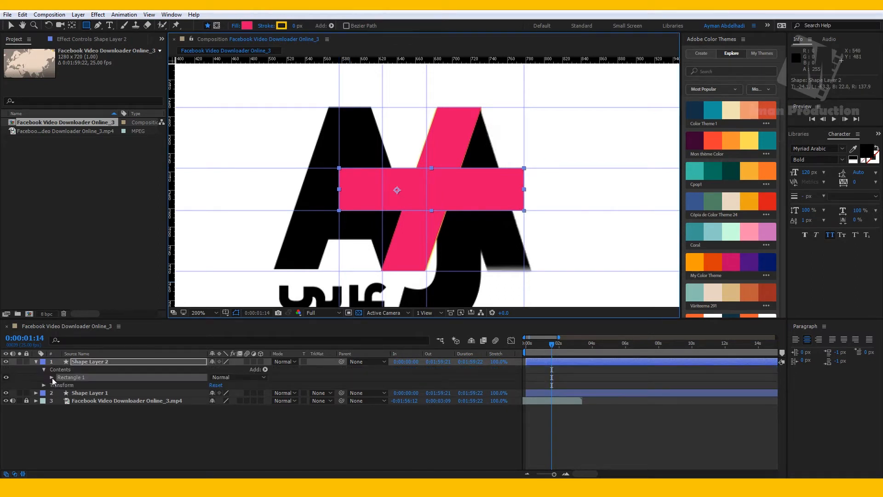
- Give the second rectangle a skew of 19 to form the slanted horizontal bar
left_click(51, 378)
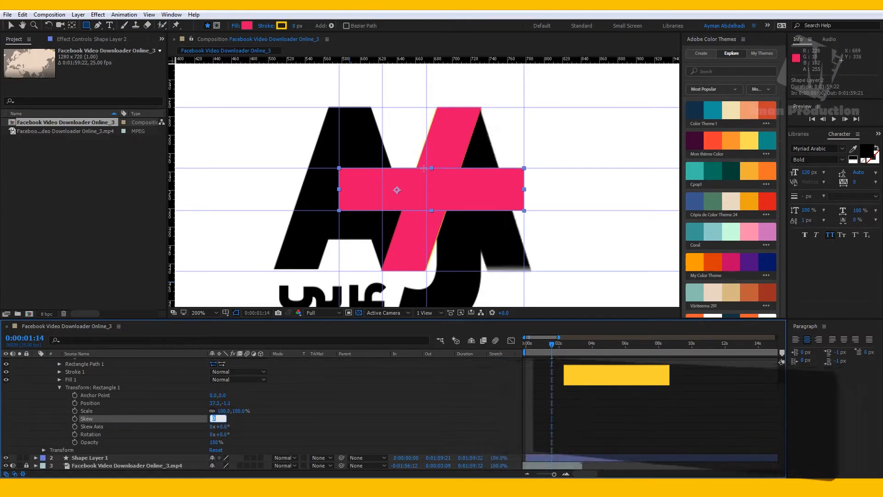
type("19.0")
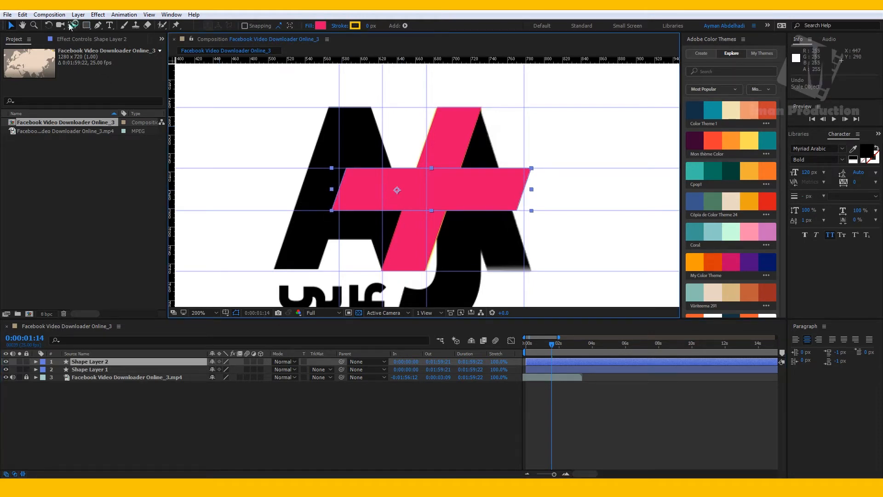
mouse_move(72, 26)
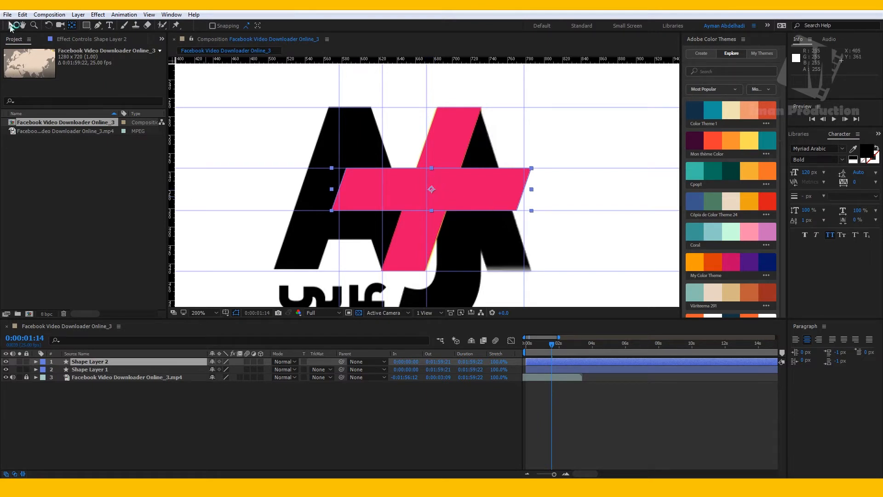
- Recolour both plus pieces with yellow fill F9C700 and hide the reference footage
left_click(9, 26)
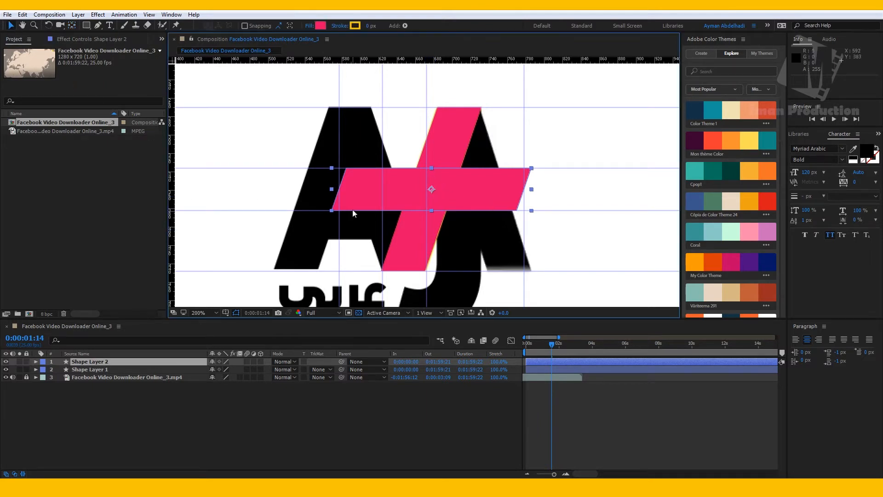
mouse_move(333, 192)
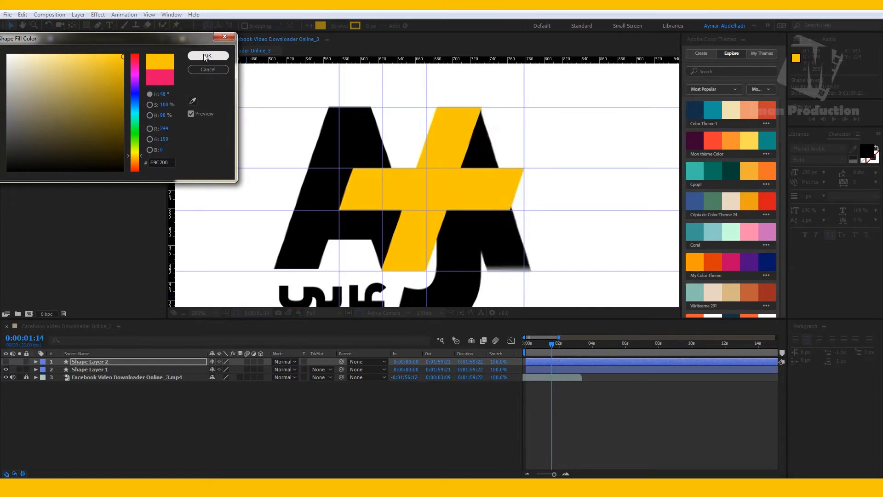
left_click(207, 56)
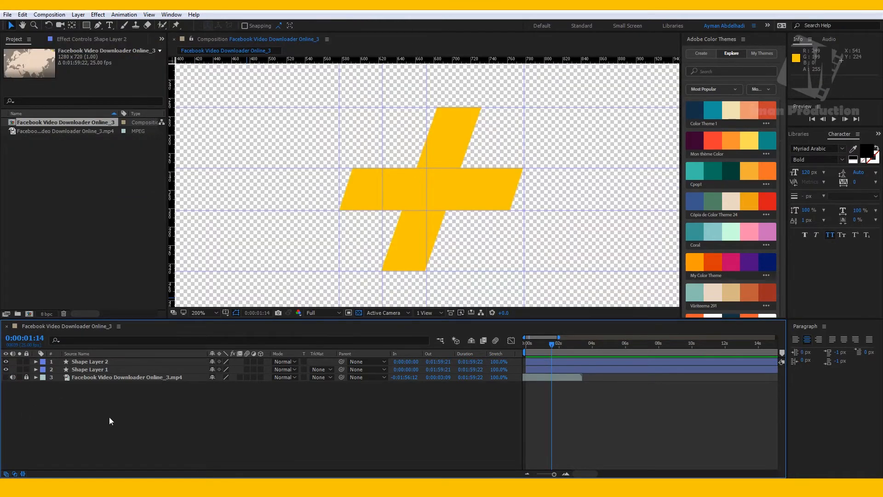
- Pre-compose the two yellow bars into one composition and show the footage behind them
left_click(90, 369)
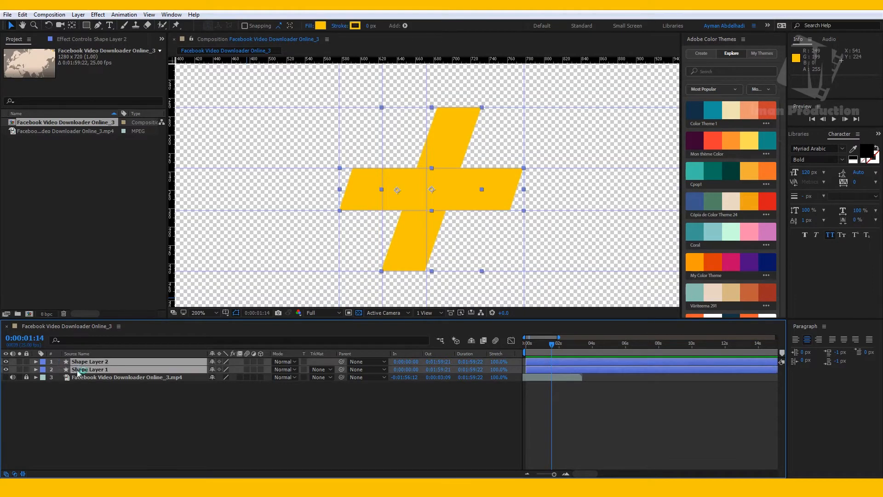
right_click(90, 369)
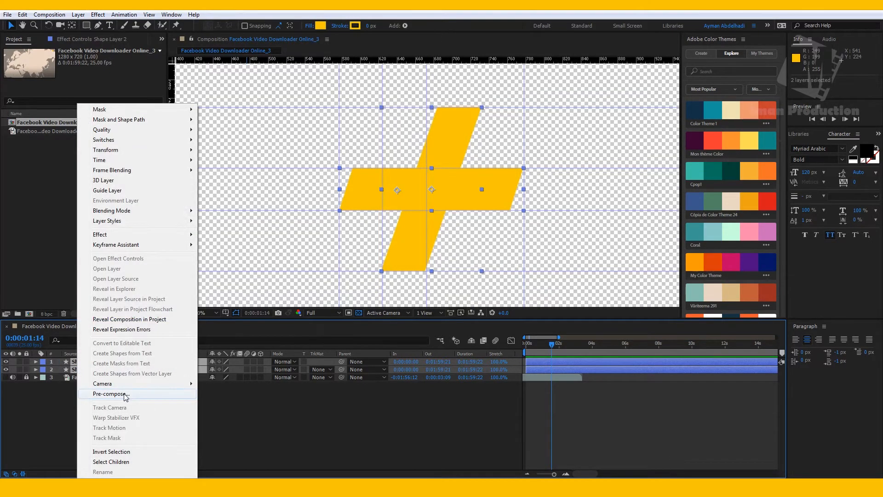
left_click(109, 394)
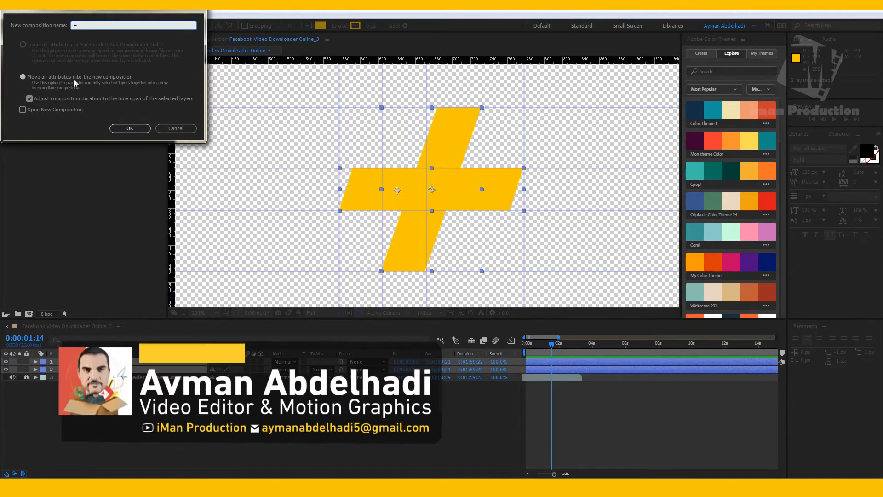
left_click(130, 128)
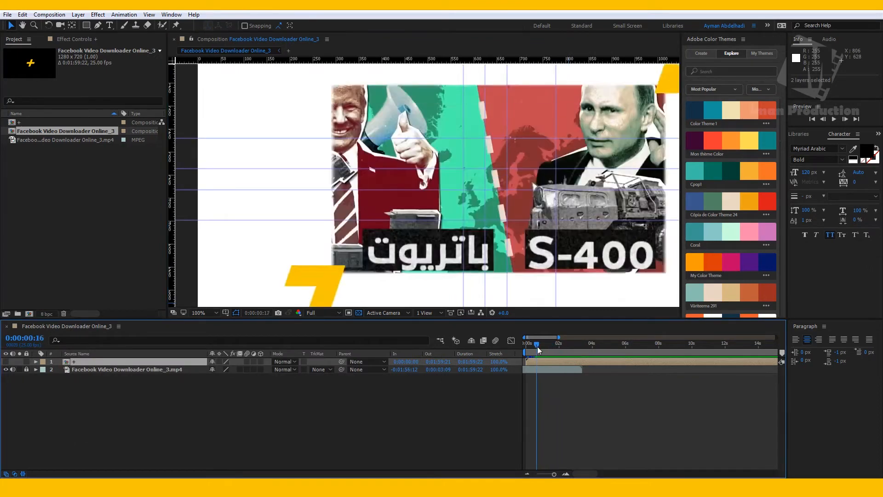
left_click(538, 343)
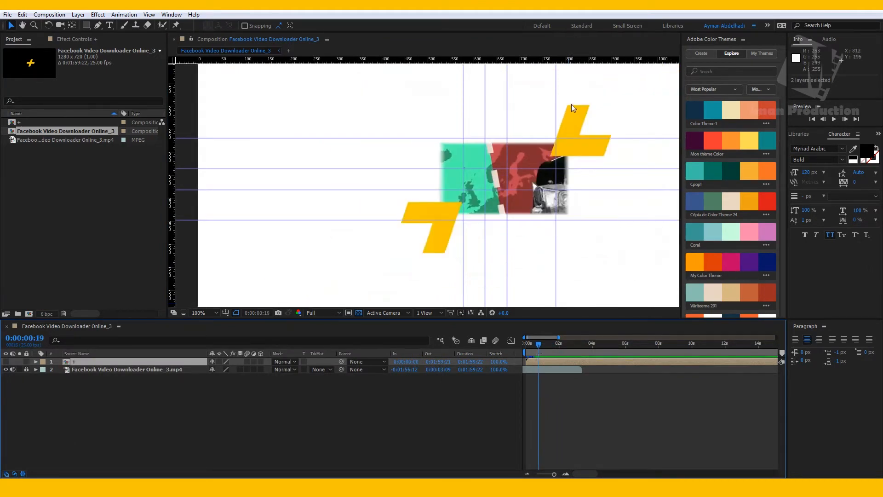
mouse_move(552, 179)
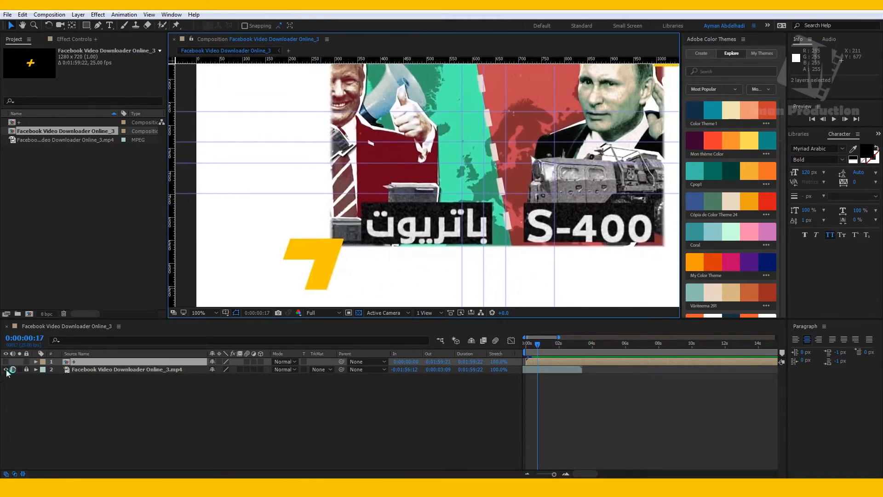
- Hide the news footage and clear all guides from the composition
left_click(7, 369)
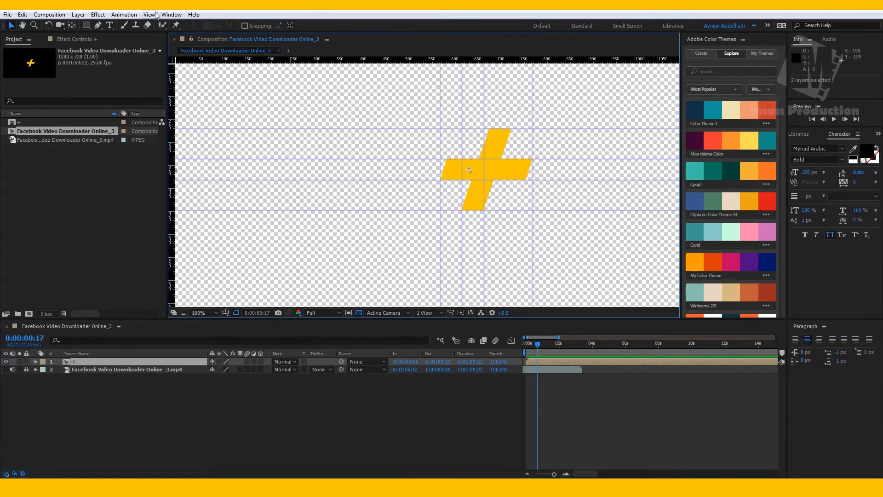
left_click(149, 14)
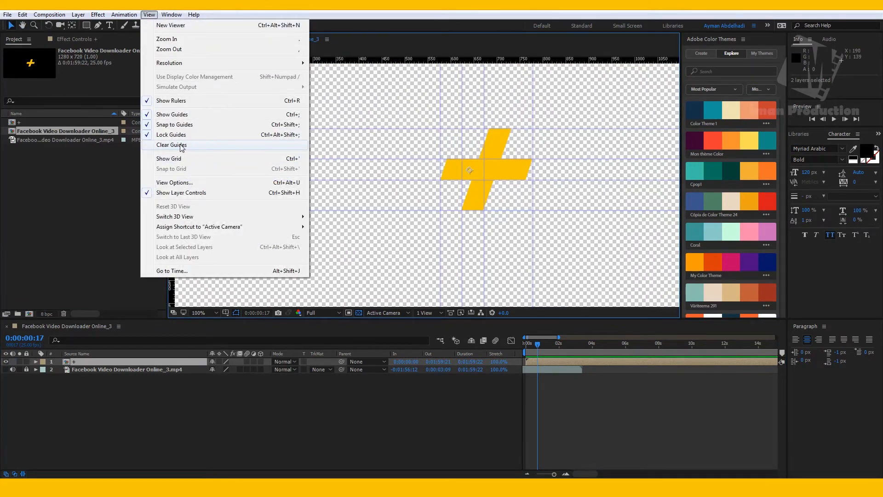
left_click(171, 145)
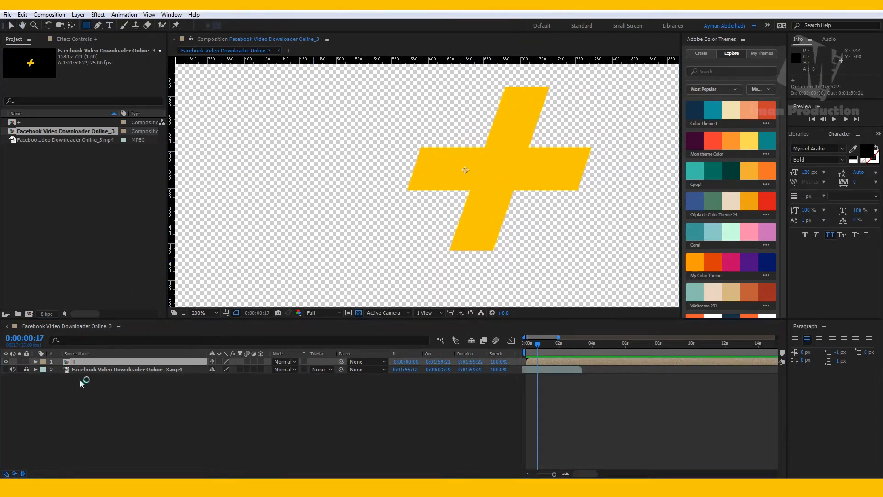
- Select the nested plus layer and start a rectangular mask on it
left_click(84, 362)
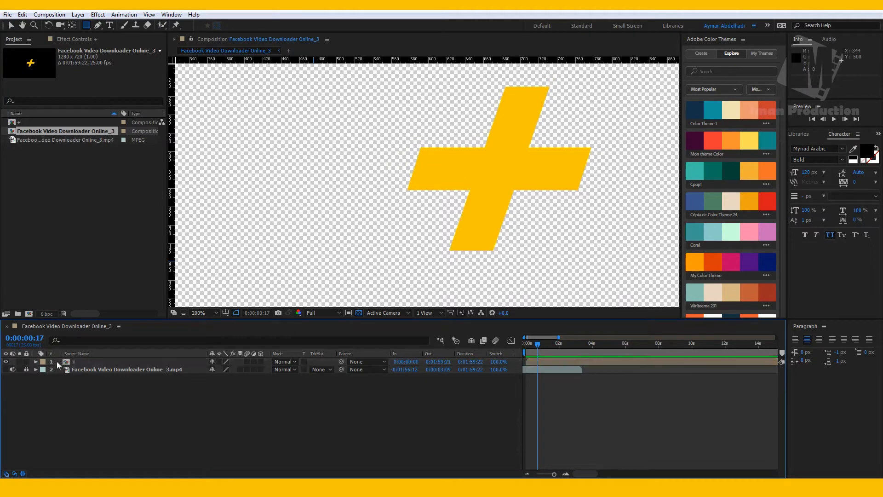
left_click(112, 360)
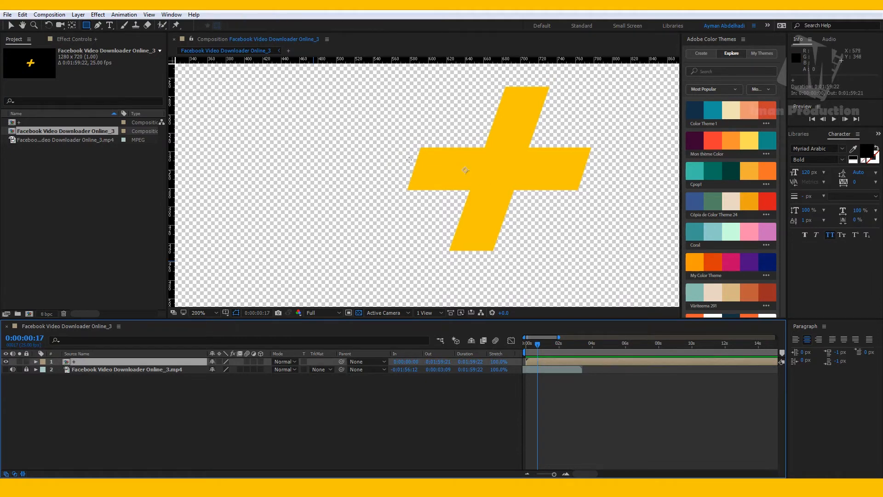
left_click(199, 313)
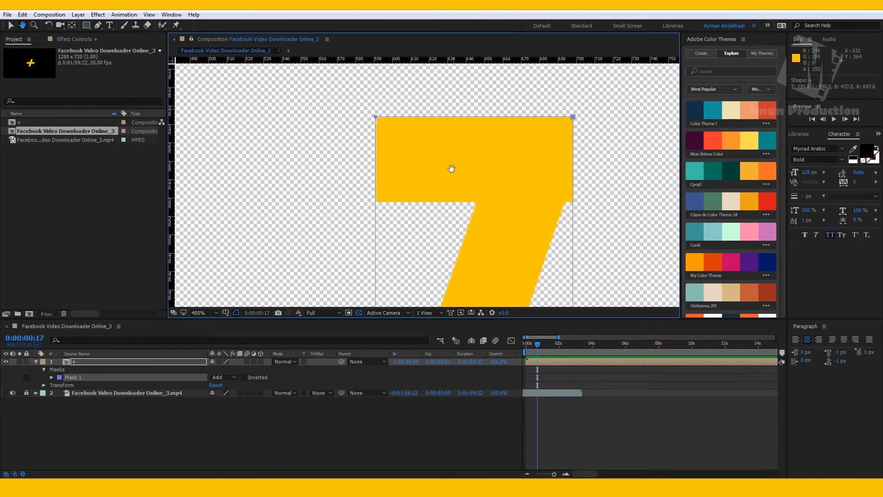
- Drag the mask's vertices to match the slanted edge of the 7-like yellow piece
left_click(10, 25)
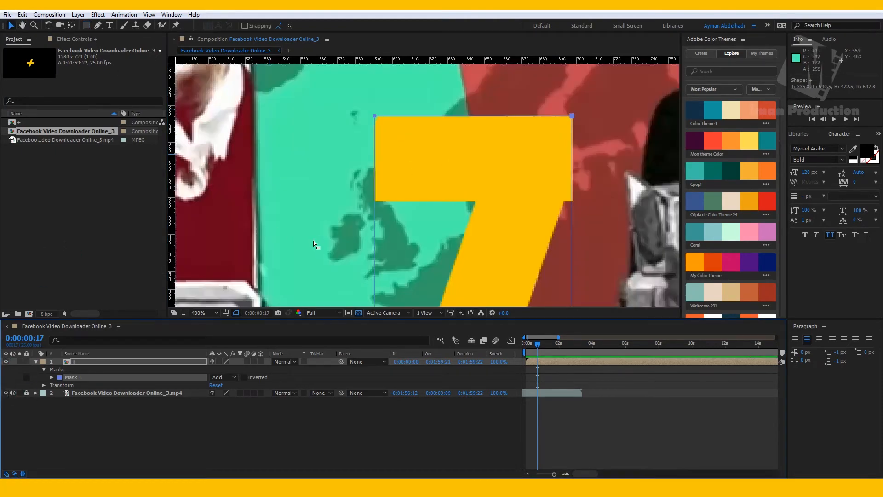
left_click(198, 313)
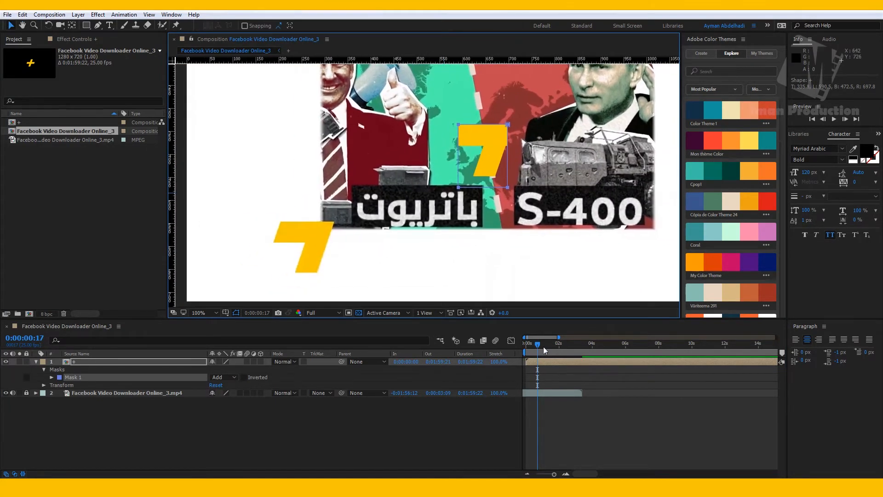
left_click(536, 344)
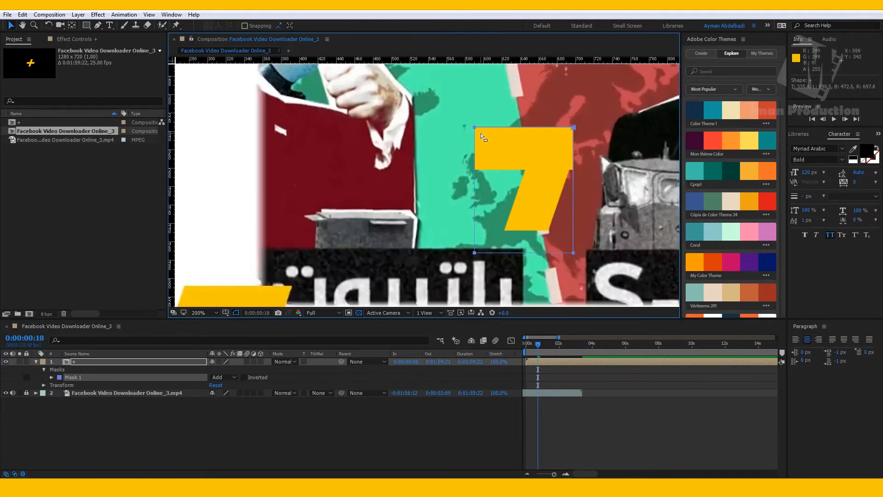
mouse_move(518, 146)
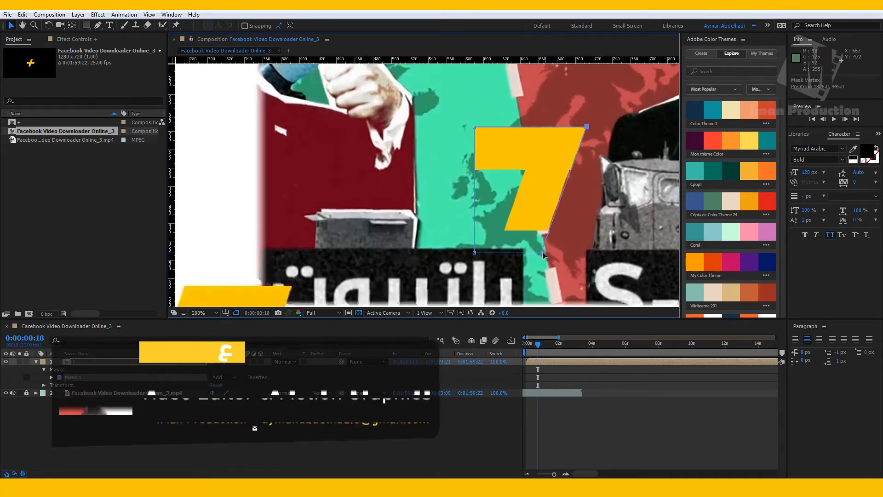
left_click(207, 313)
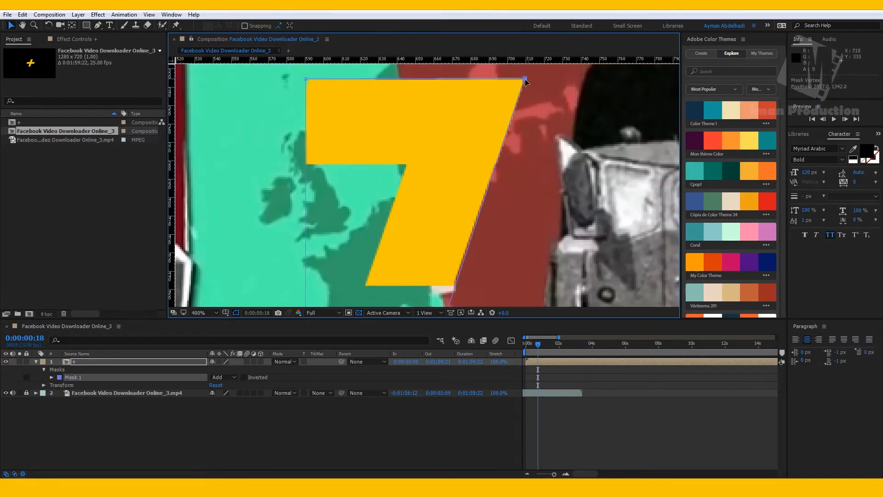
- Finish the mask corner, duplicate the plus layer and flip the copy horizontally
left_click(199, 313)
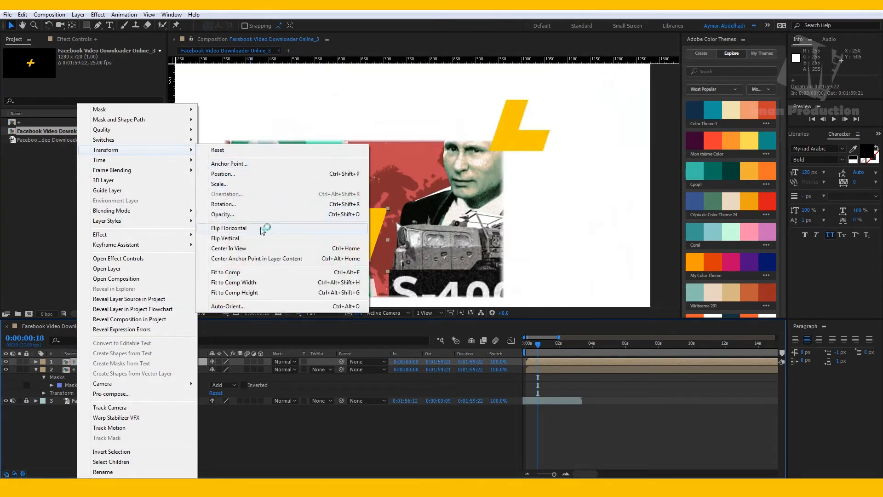
left_click(225, 273)
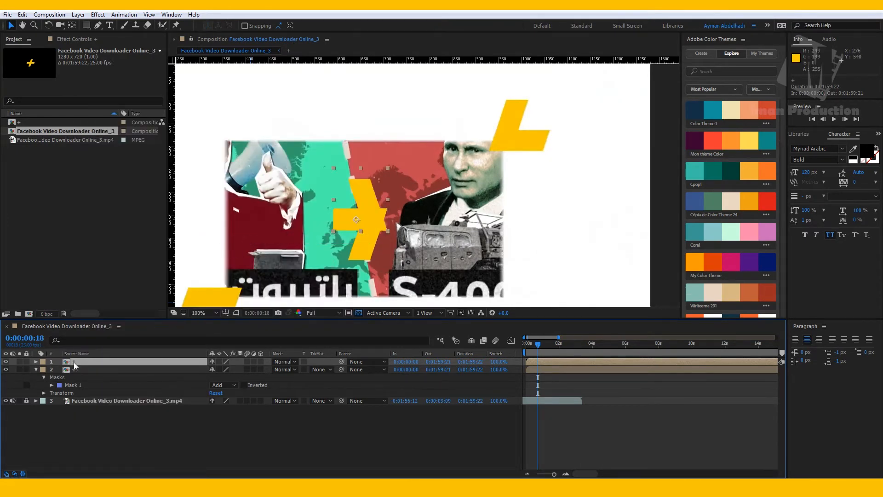
right_click(74, 366)
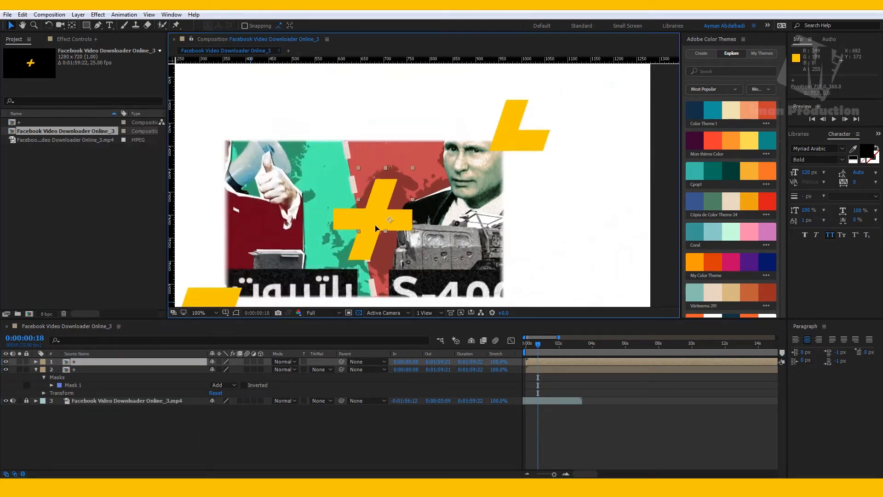
- Align the red-filled flipped copy against the other half to complete the plus
left_click(199, 313)
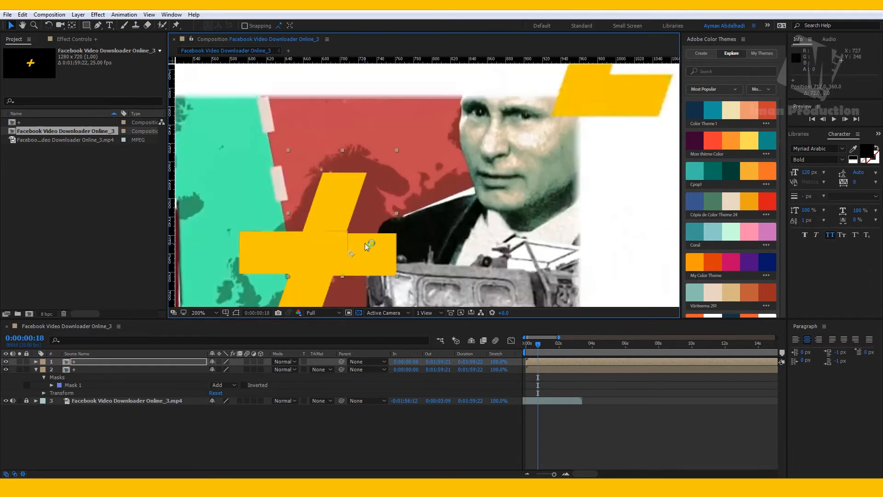
mouse_move(368, 192)
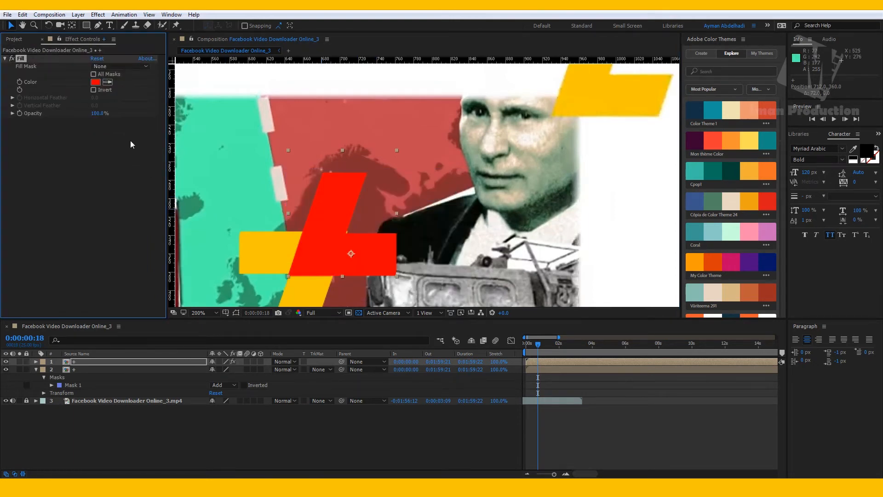
left_click(198, 313)
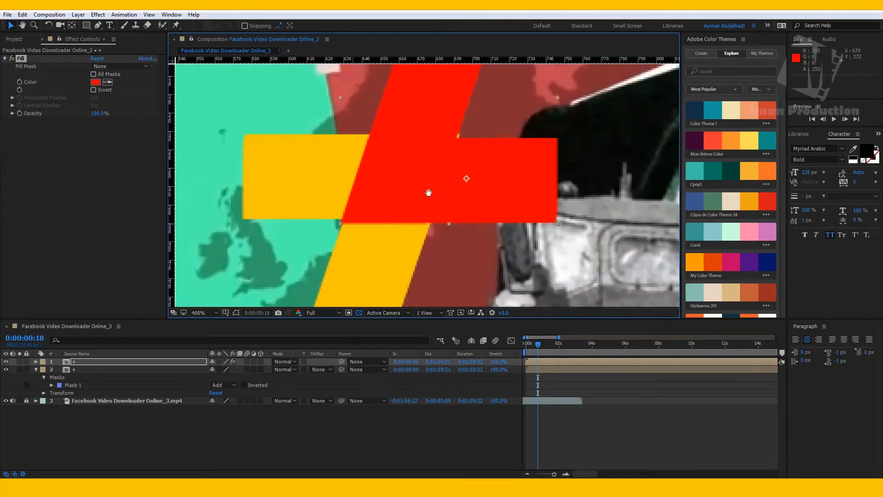
left_click(199, 313)
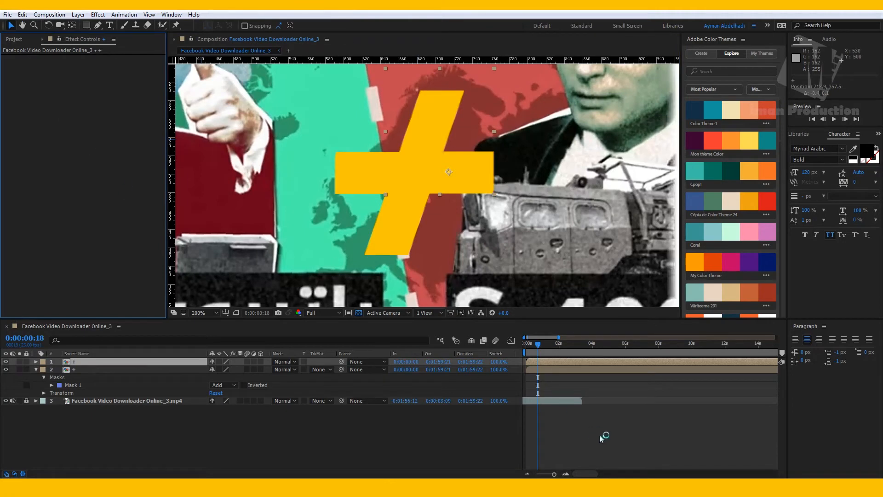
- Deselect the layers before keyframing both halves' Position into the plus
left_click(197, 313)
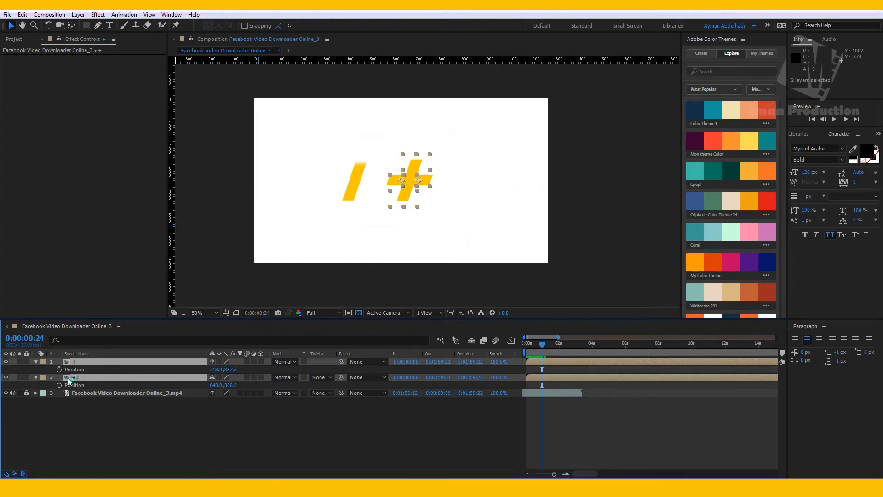
mouse_move(60, 370)
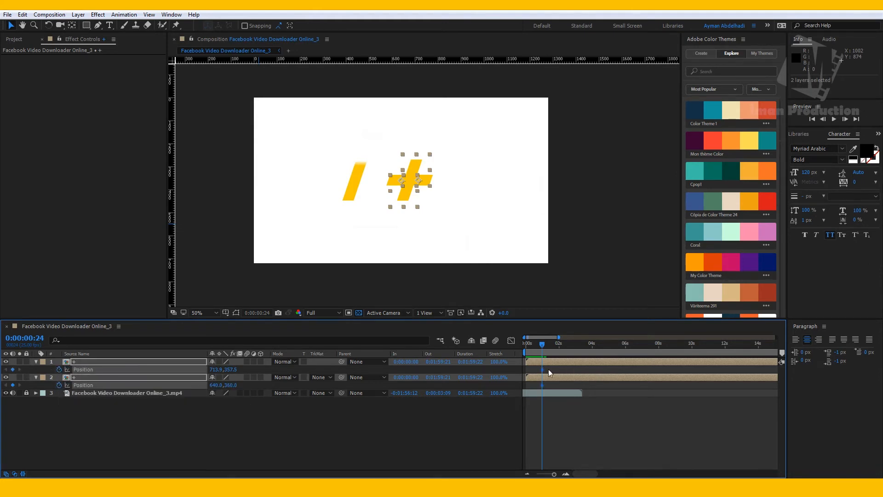
mouse_move(119, 397)
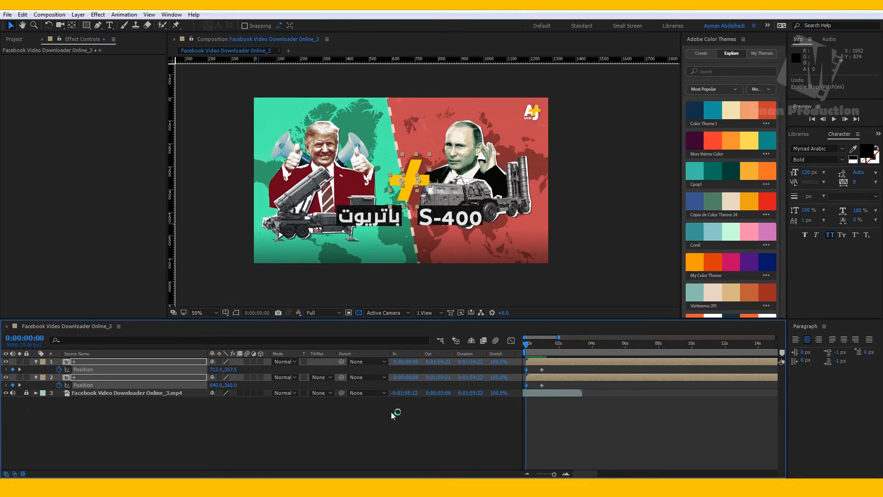
mouse_move(549, 374)
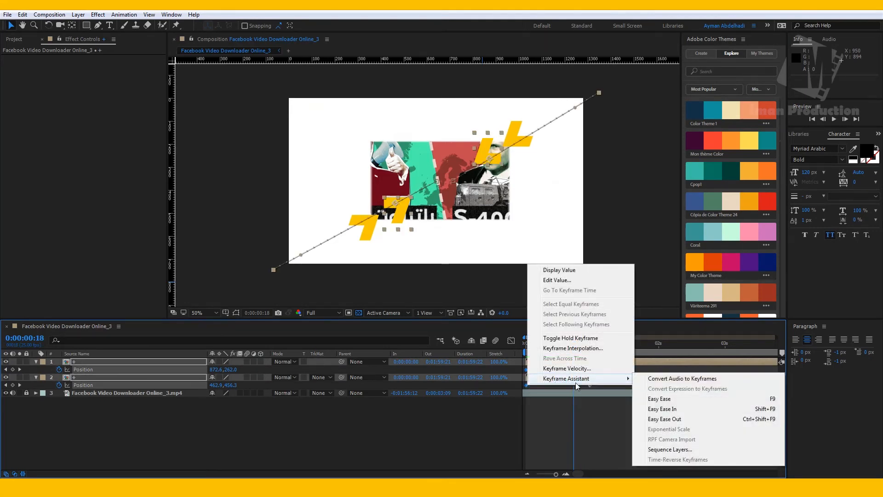
mouse_move(662, 409)
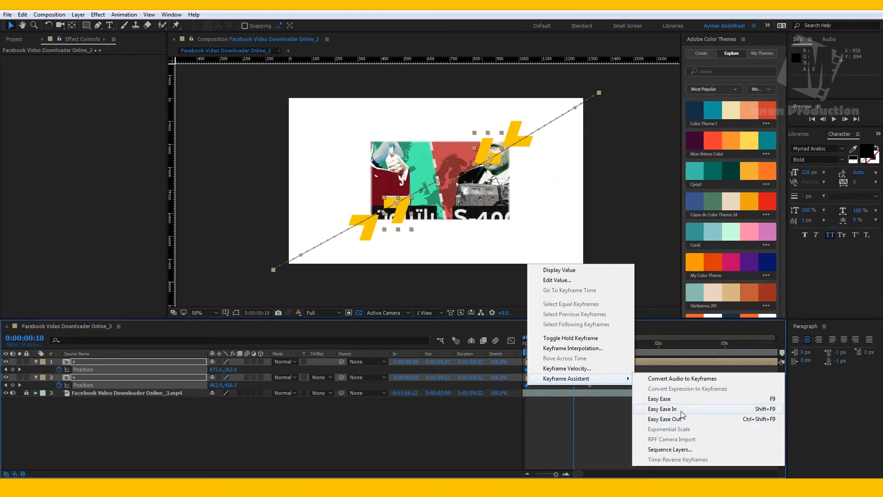
mouse_move(667, 418)
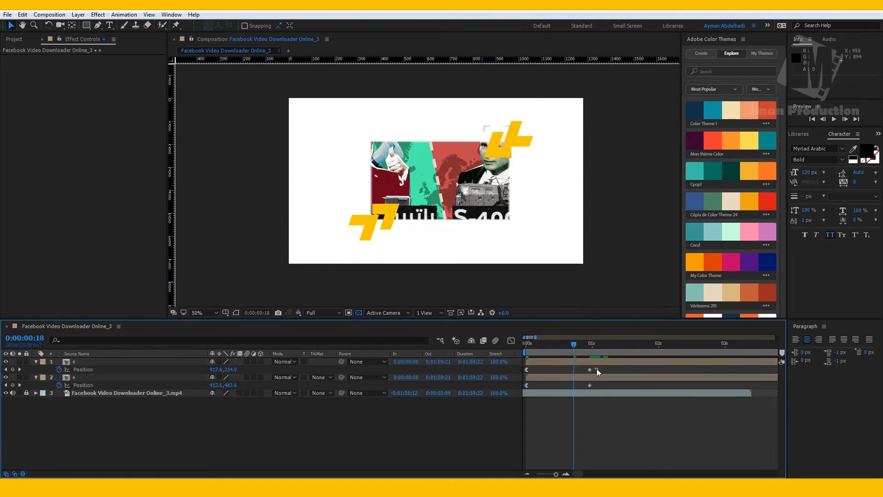
- Apply Easy Ease In to the second piece's Position keyframes and show the Graph Editor
right_click(590, 369)
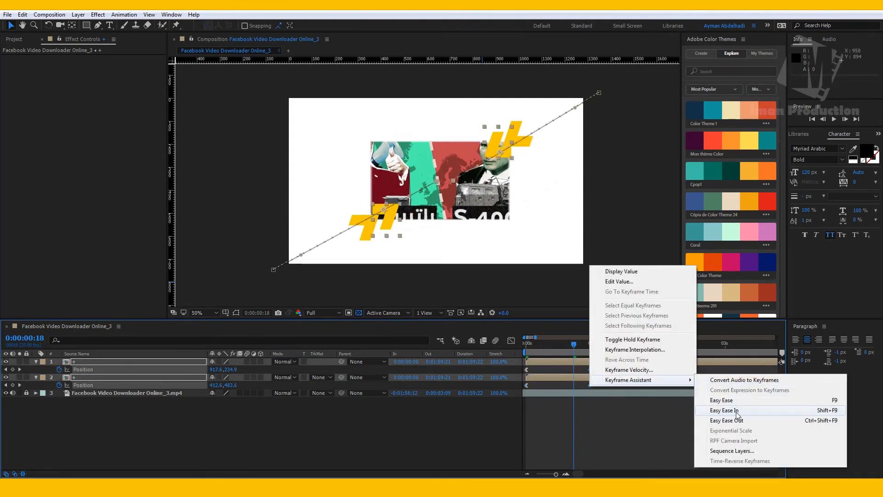
left_click(723, 410)
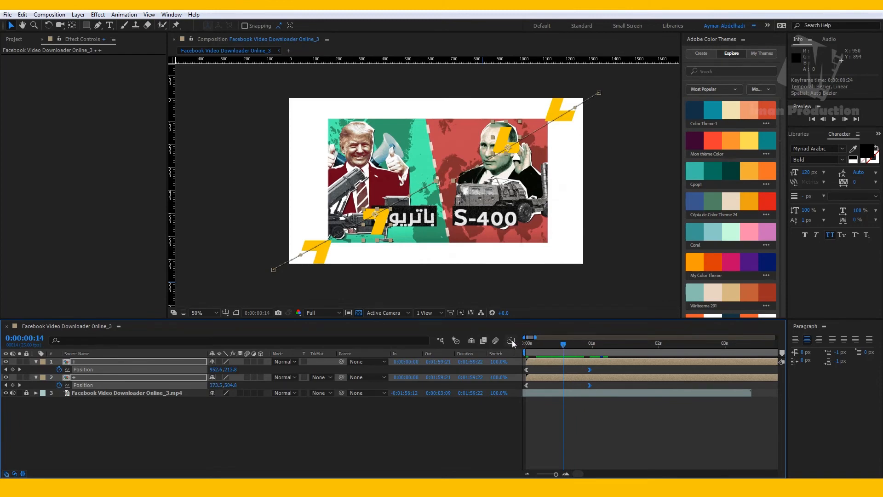
mouse_move(512, 341)
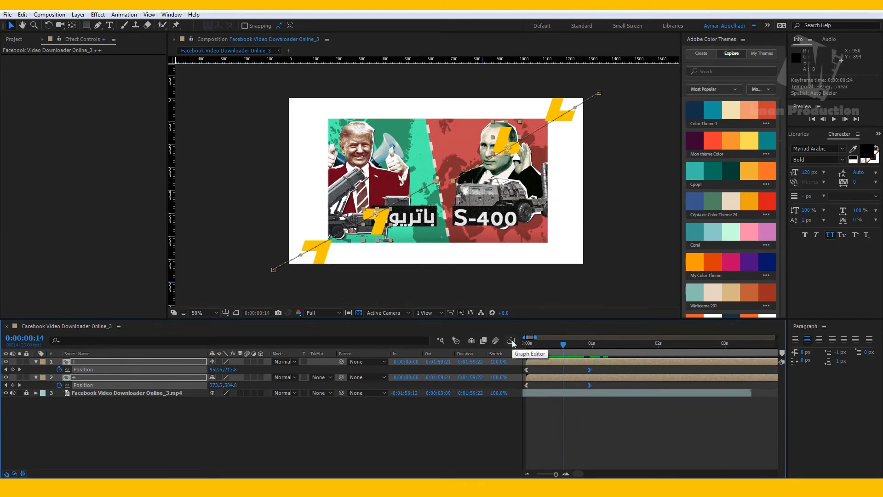
left_click(512, 341)
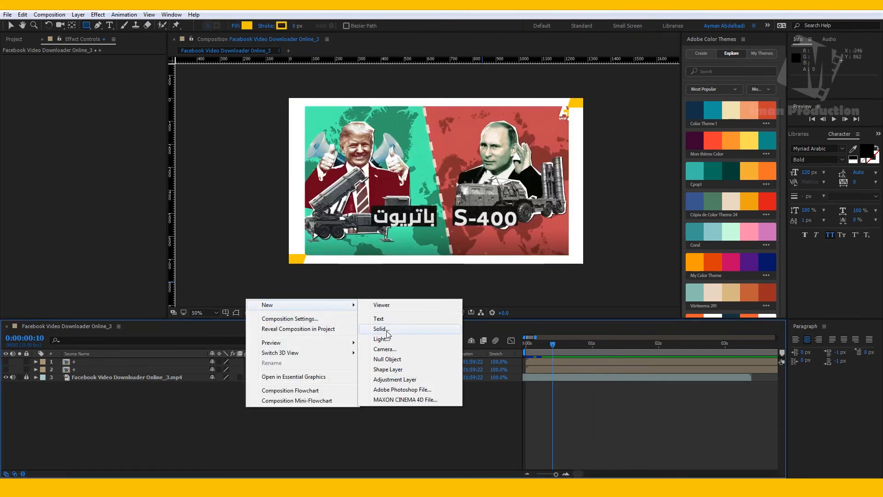
- Create a full-frame white solid 'Pale Cyan Solid 1' and duplicate it
left_click(381, 330)
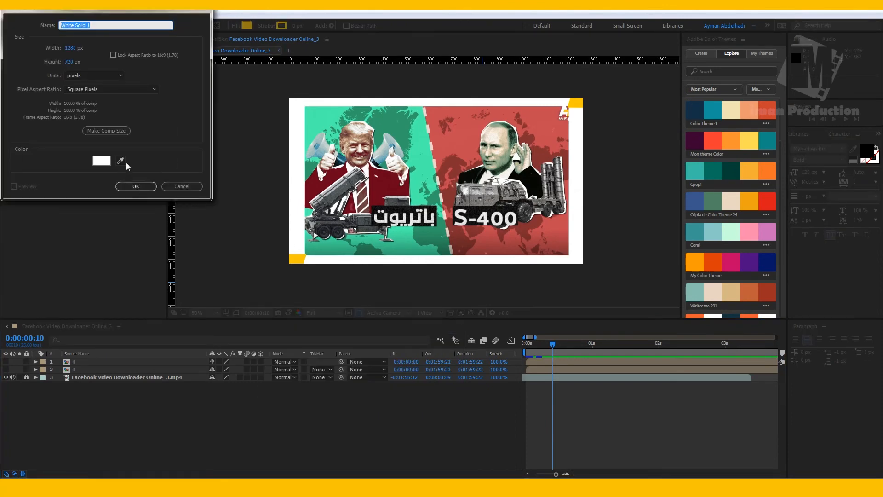
type("Pale Cyan Solid 1")
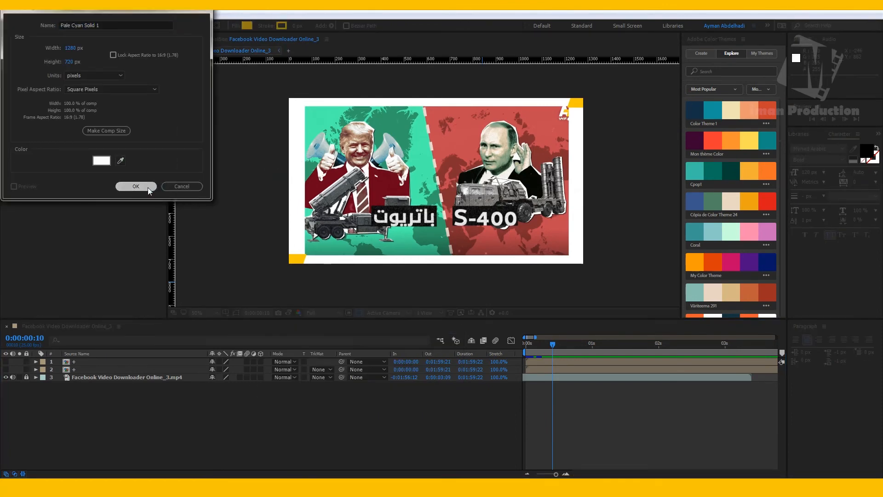
left_click(136, 187)
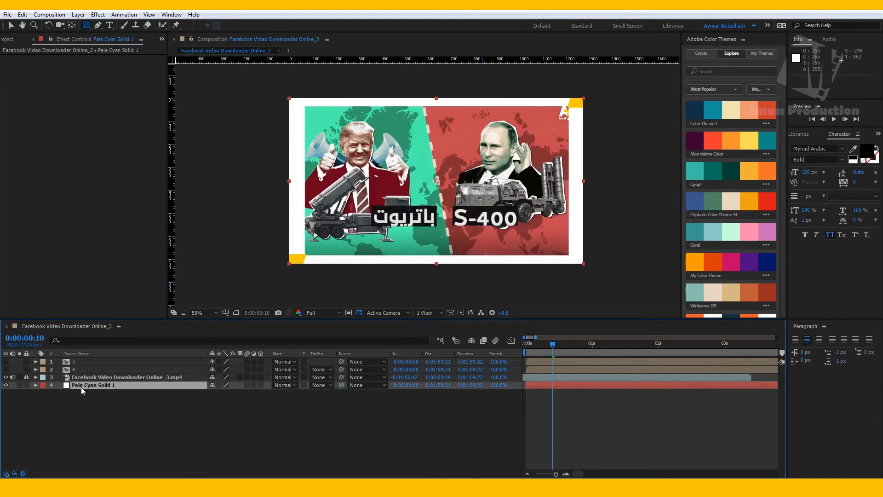
key("ctrl+d")
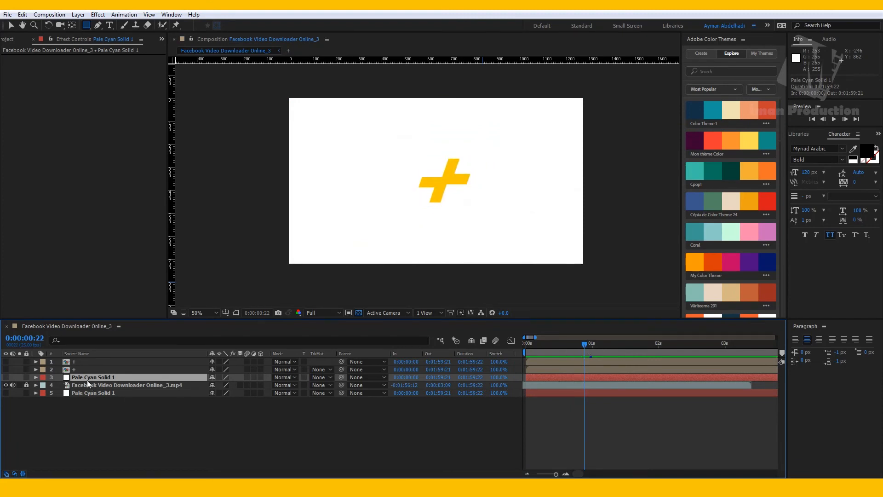
- Set a 100% Scale keyframe on the upper solid
left_click(36, 377)
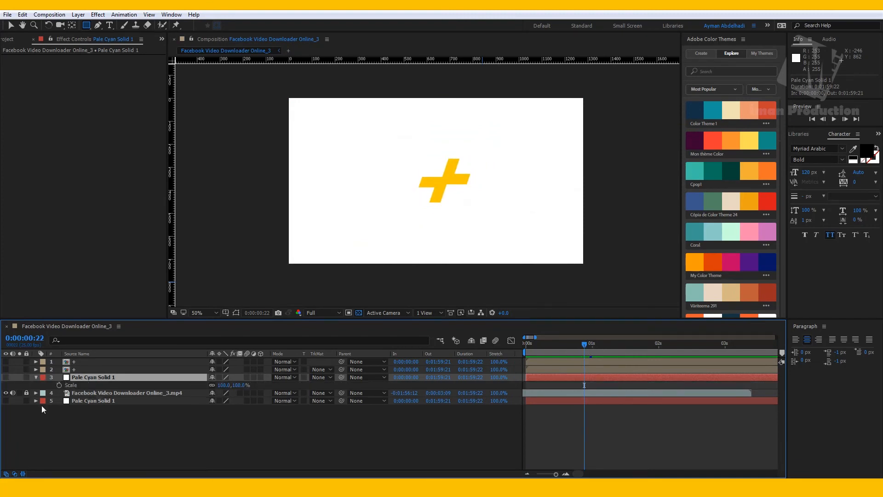
left_click(25, 393)
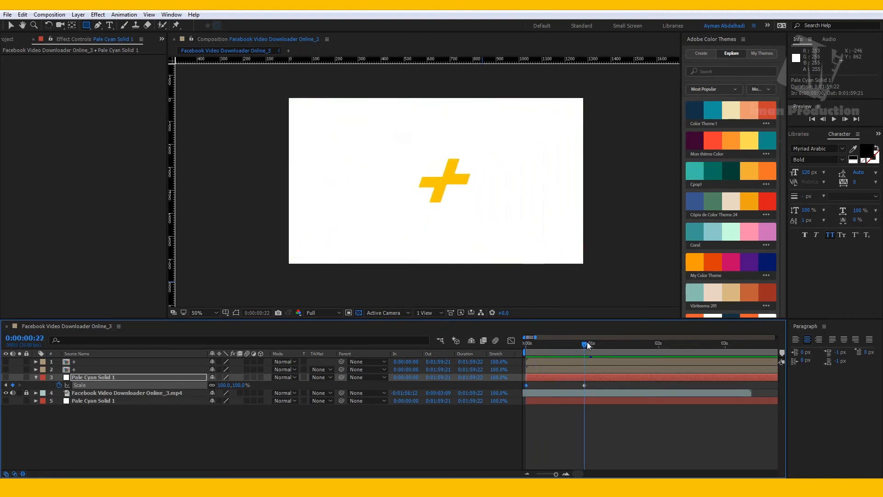
- Set the earlier Scale to 50% and apply Easy Ease In to the scale keyframe
double_click(225, 385)
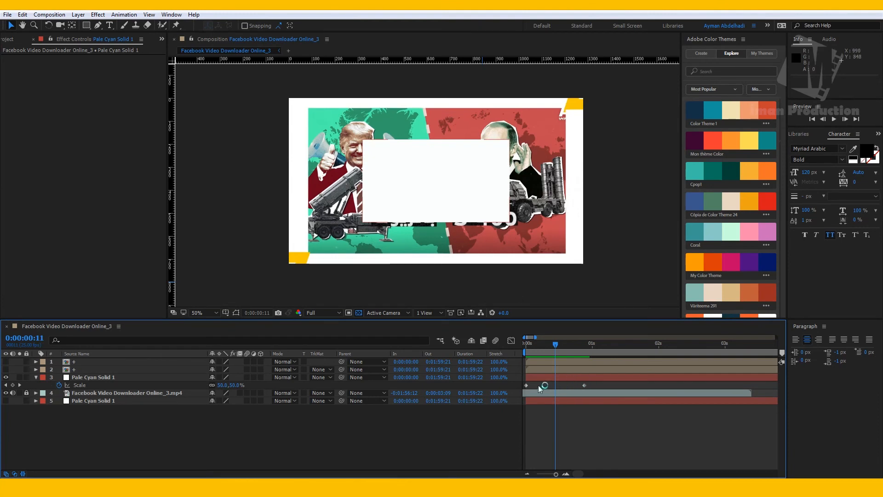
right_click(540, 387)
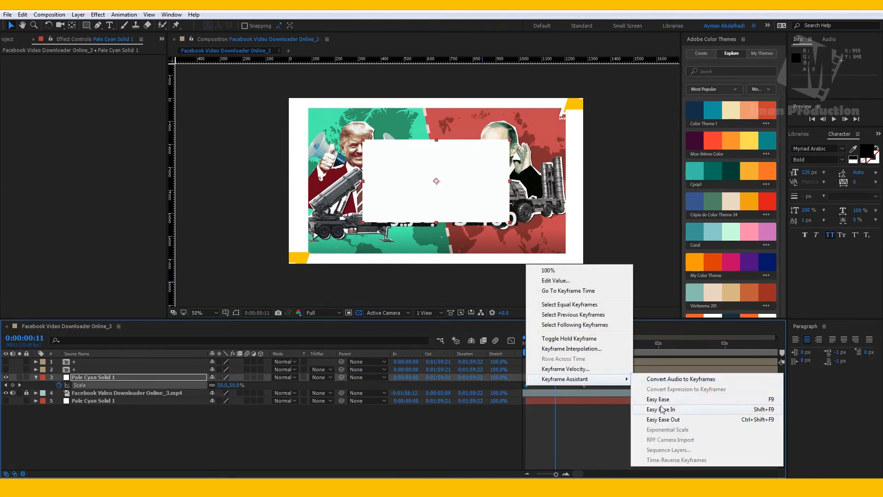
left_click(660, 408)
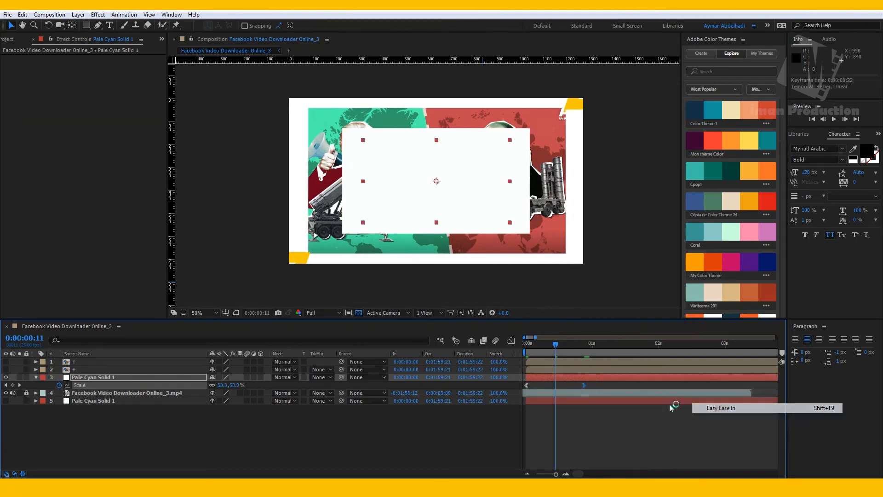
left_click(721, 408)
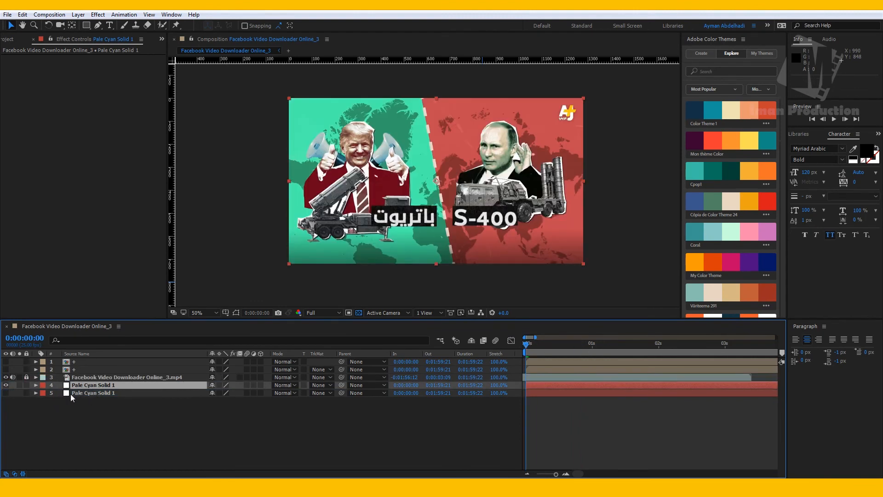
- Give the lower white solid an Alpha Inverted Matte so the growing rectangle cuts a frame
left_click(93, 393)
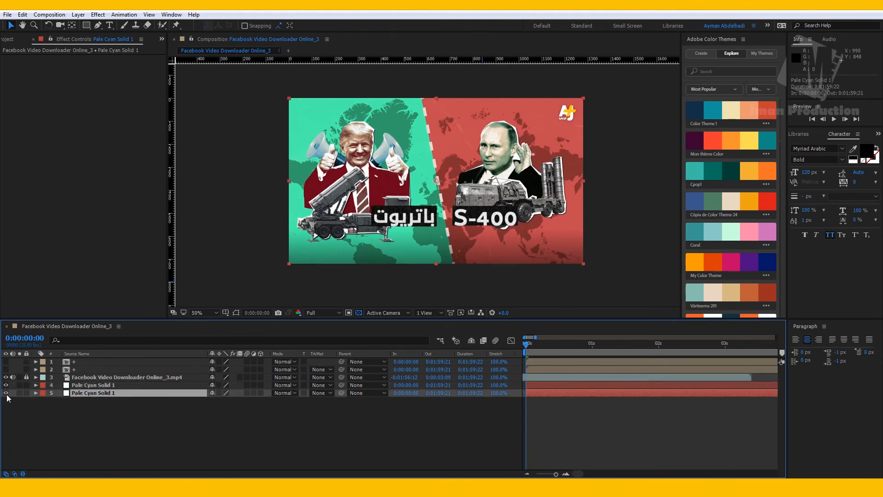
left_click(5, 393)
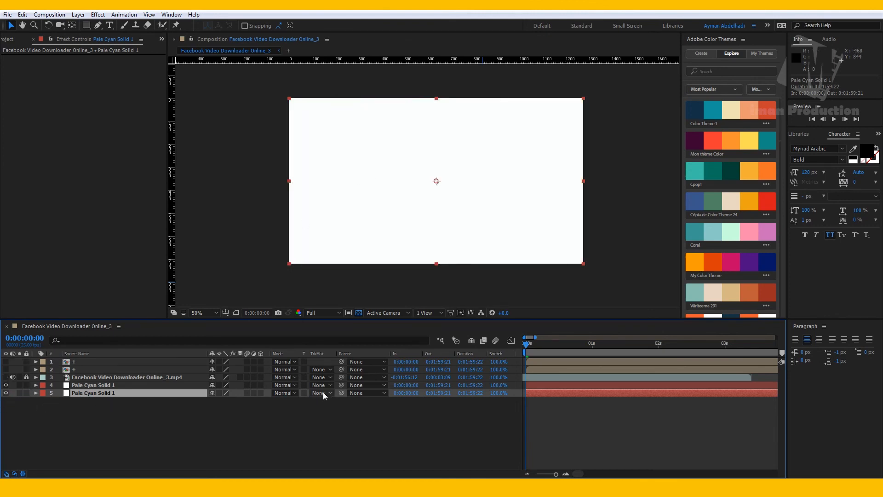
left_click(322, 393)
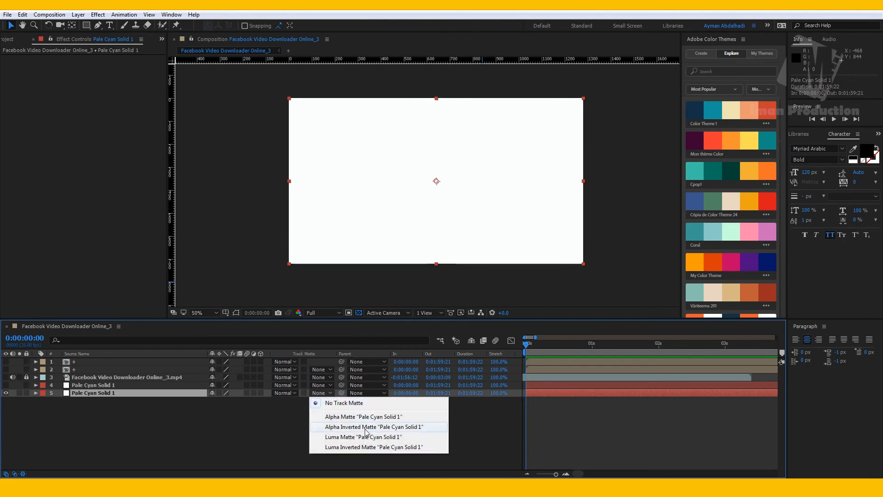
left_click(375, 426)
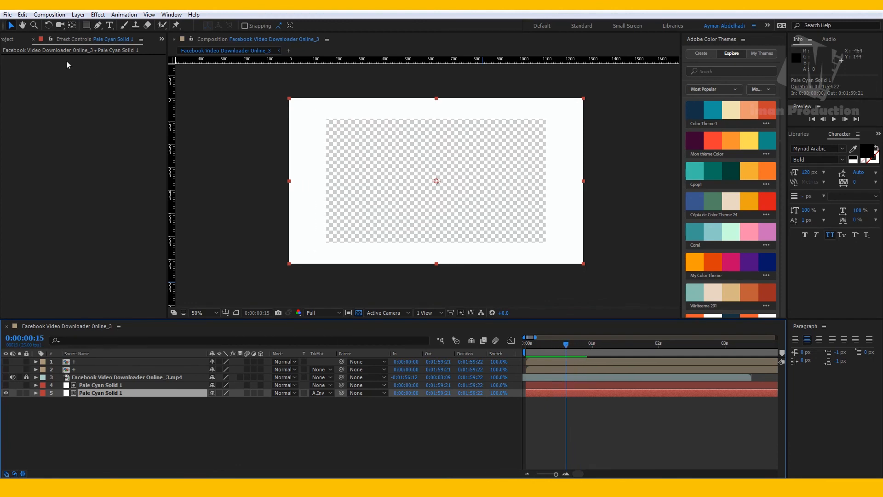
left_click(14, 39)
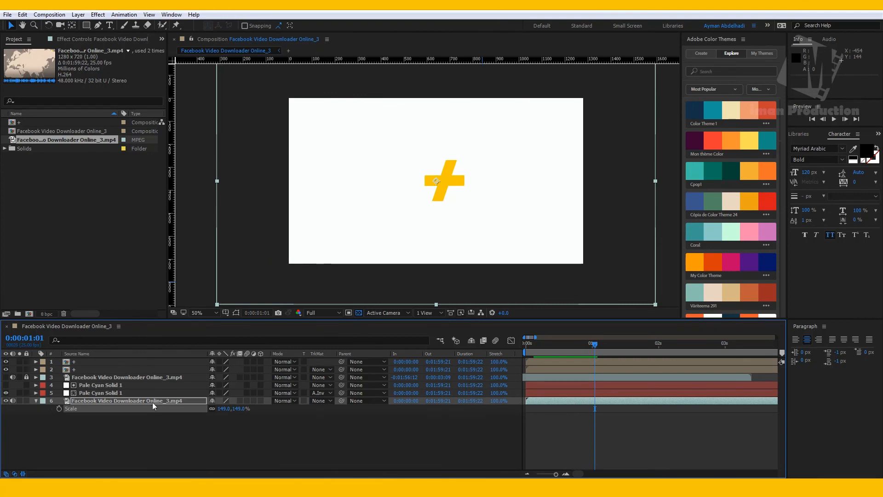
left_click(320, 393)
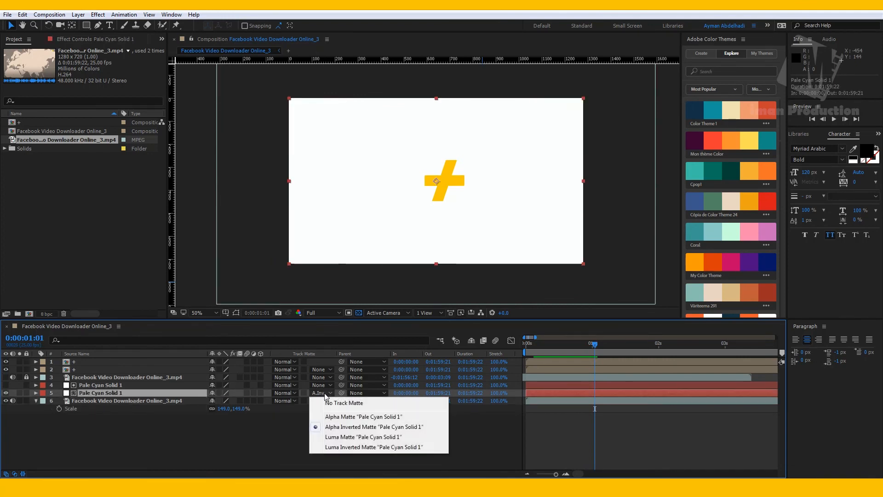
left_click(373, 426)
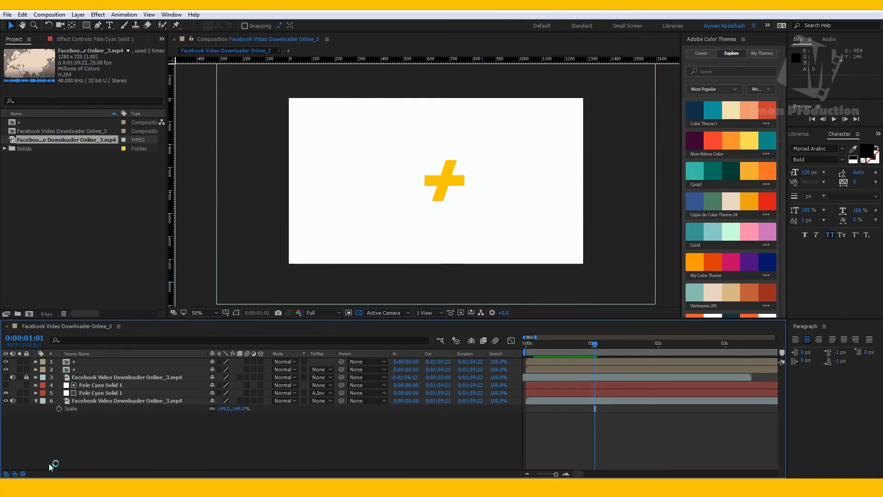
left_click(24, 474)
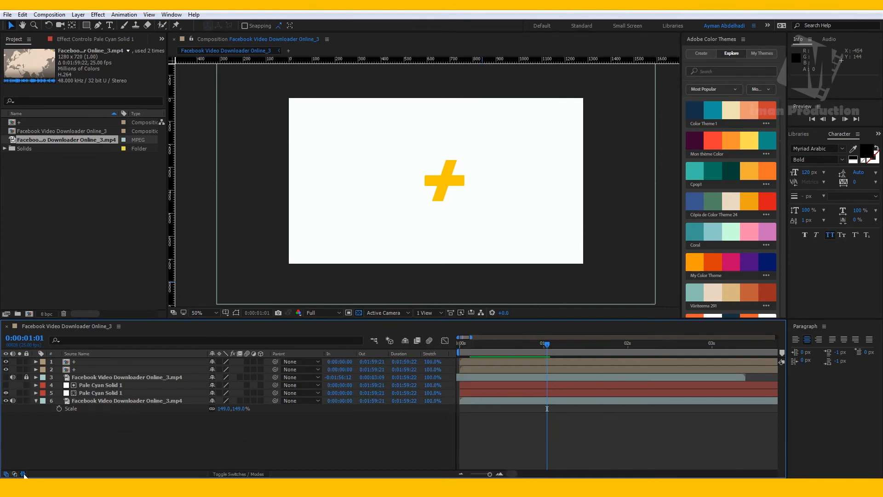
mouse_move(22, 474)
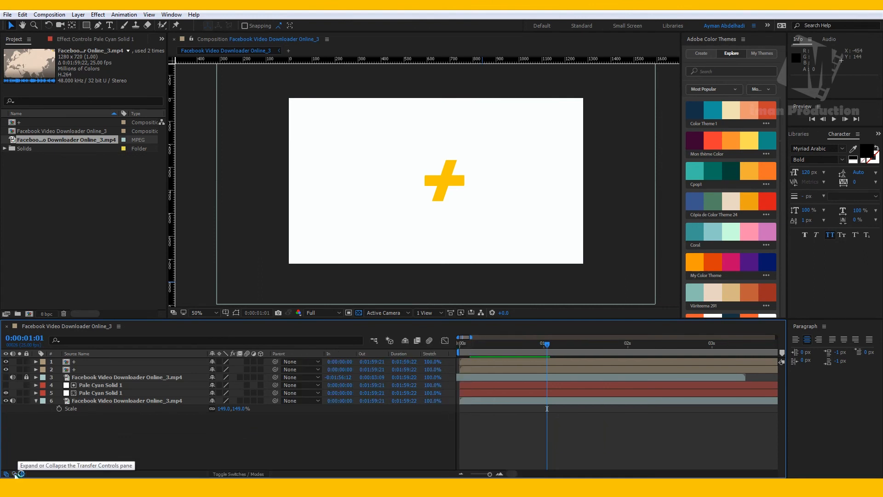
left_click(239, 474)
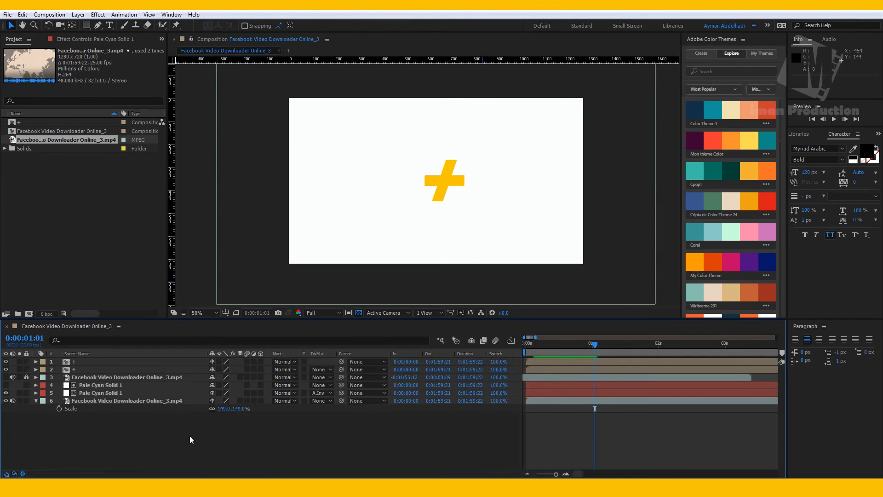